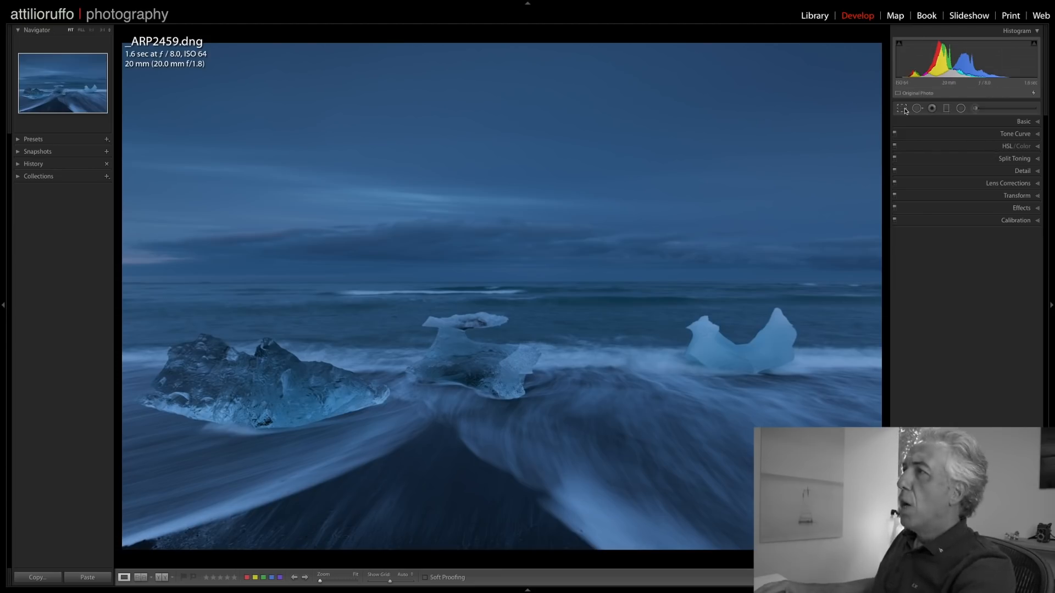
# - Auto-straighten the horizon in Crop & Straighten and return to the photo
pyautogui.click(900, 109)
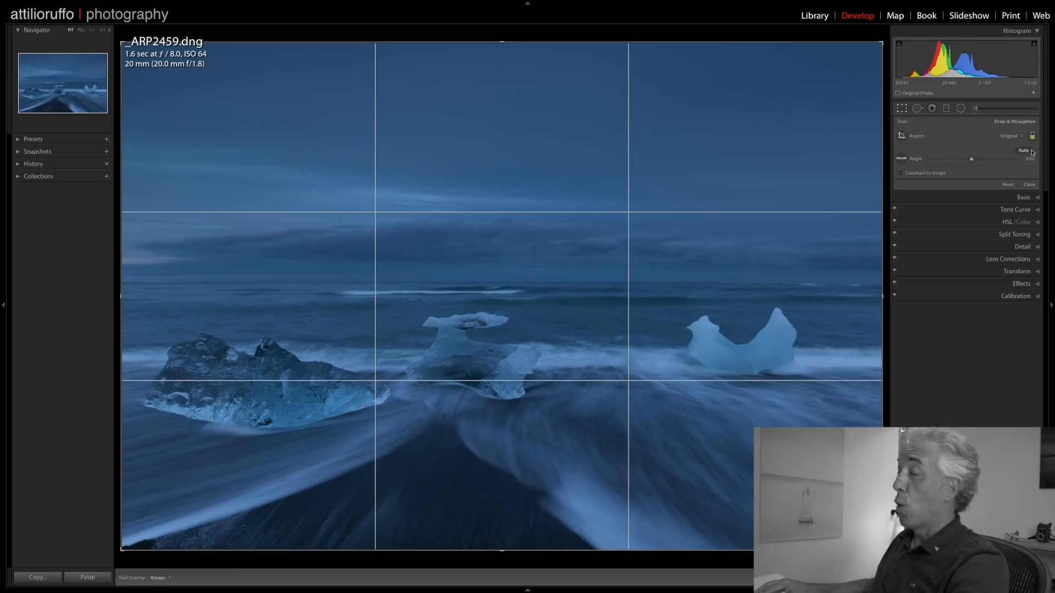
pyautogui.moveTo(1023, 150)
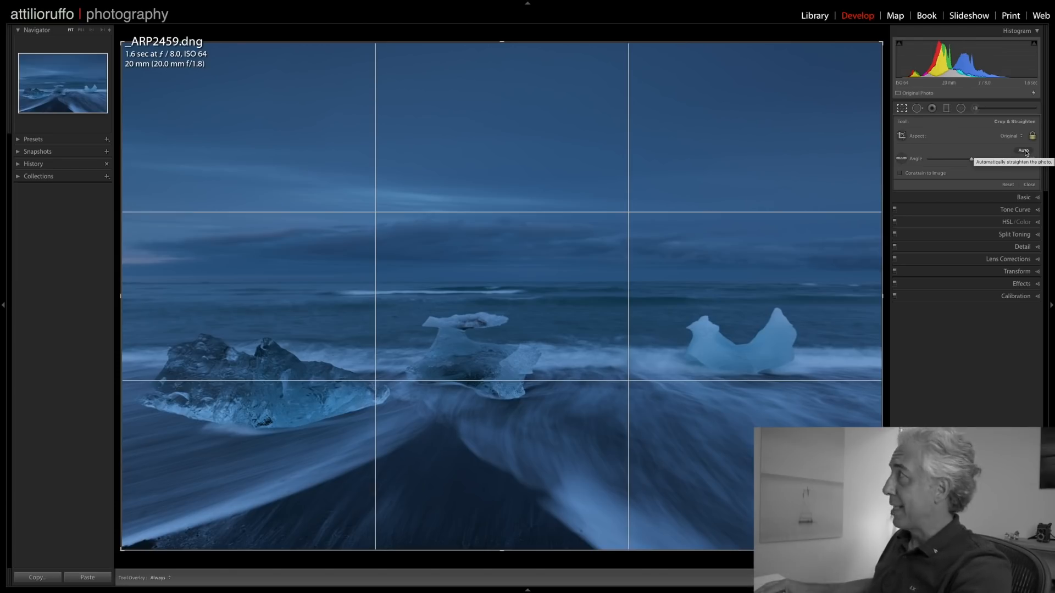
pyautogui.click(1023, 150)
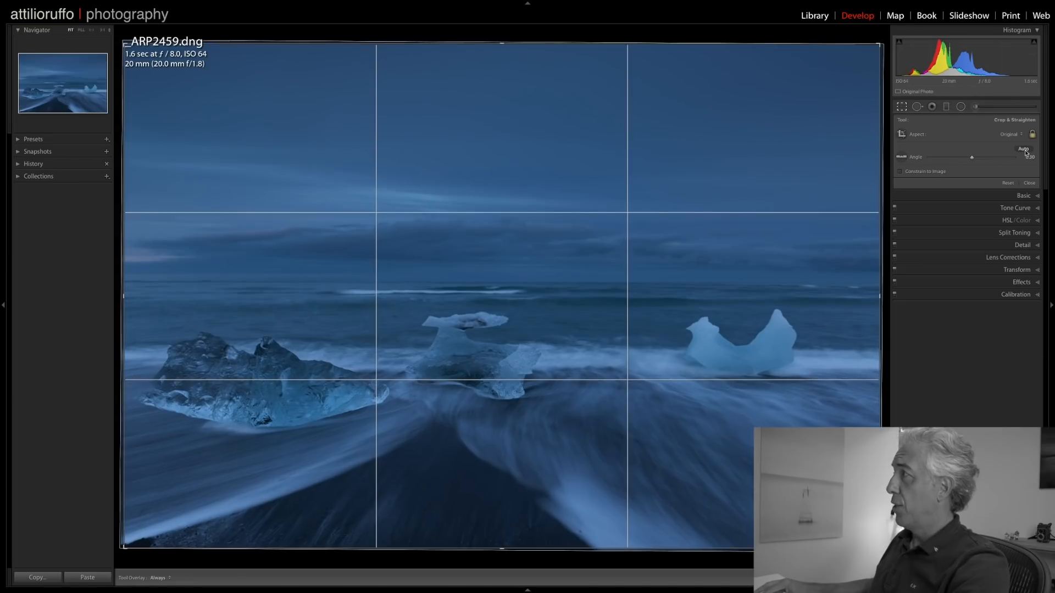
pyautogui.moveTo(1023, 149)
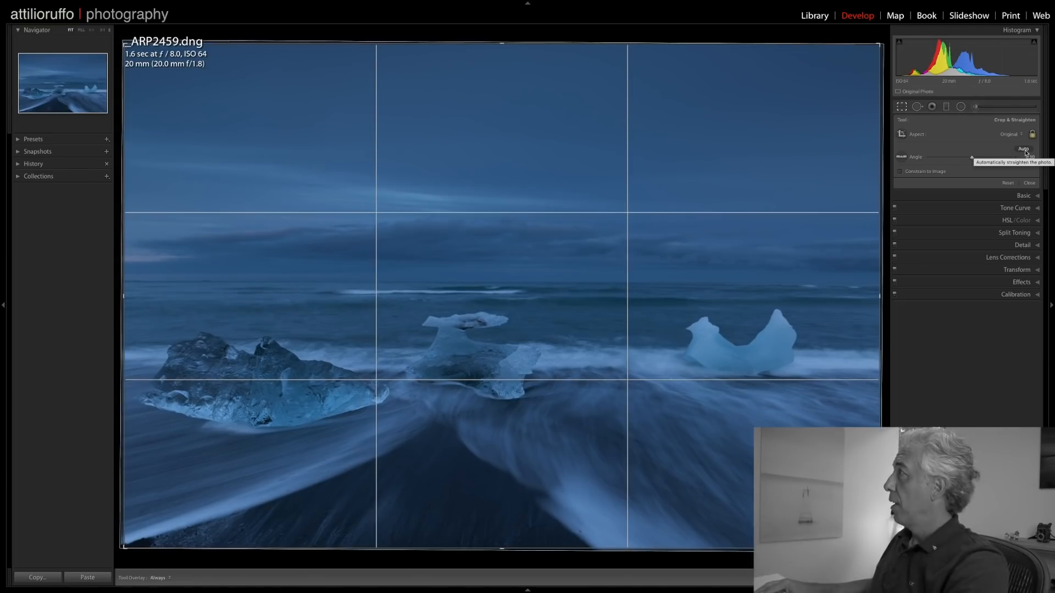
pyautogui.click(1022, 149)
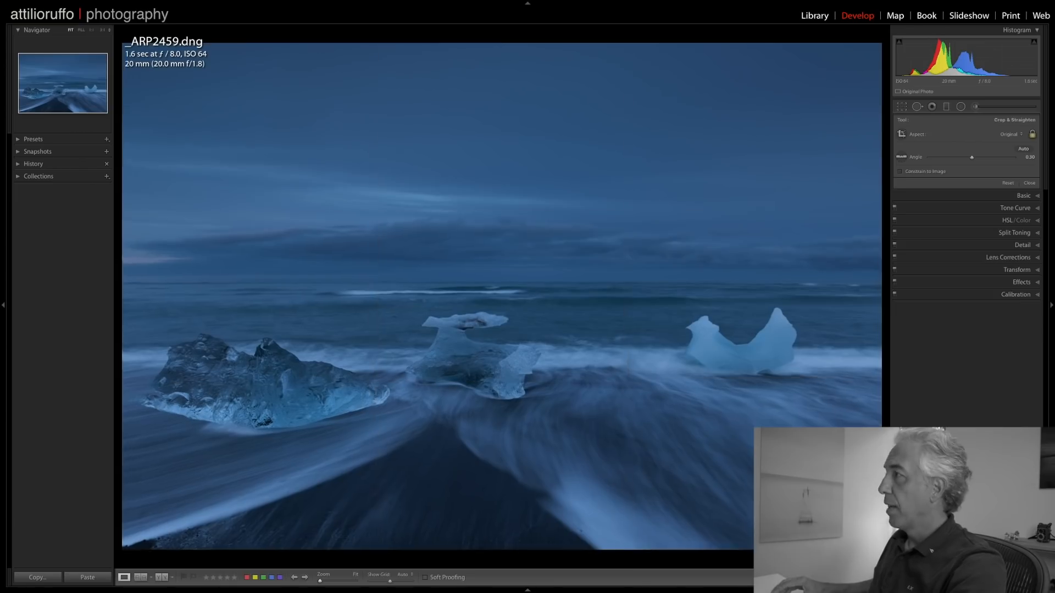
pyautogui.click(902, 106)
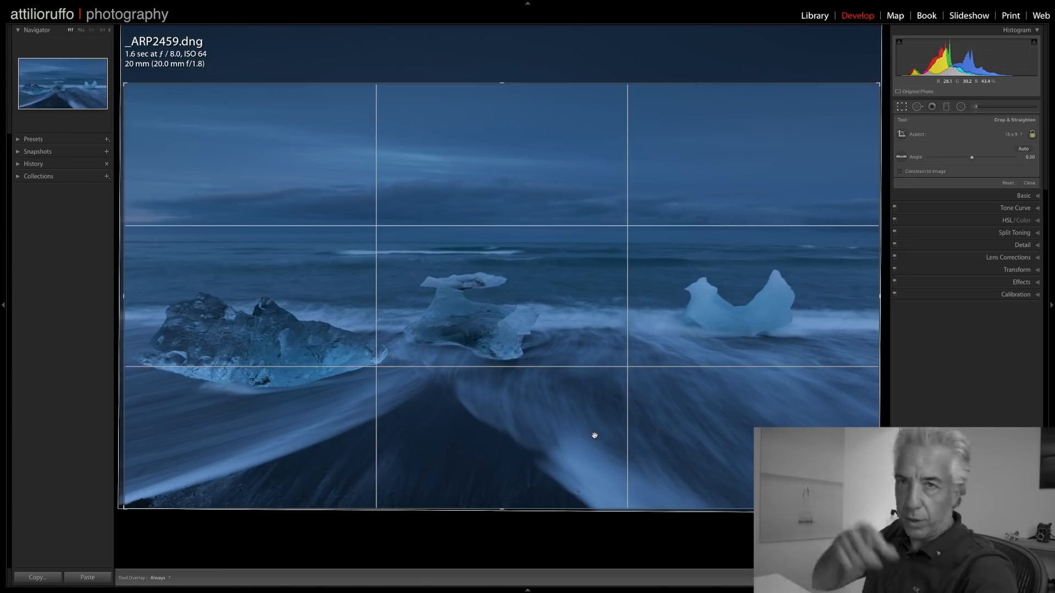
# - Apply the 16 x 9 crop to the ice beach photo
pyautogui.click(1028, 182)
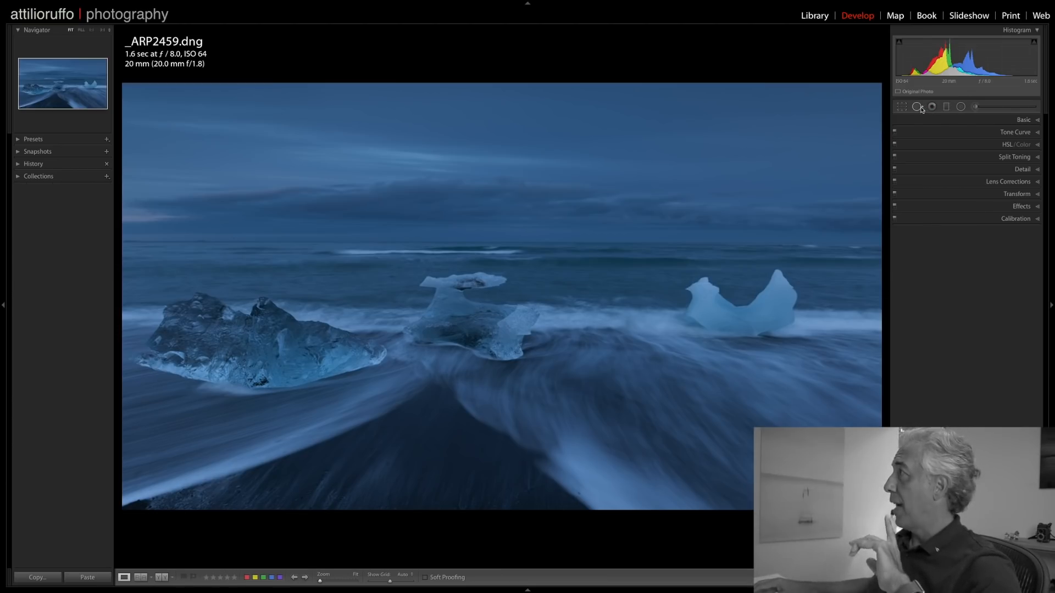
pyautogui.click(917, 106)
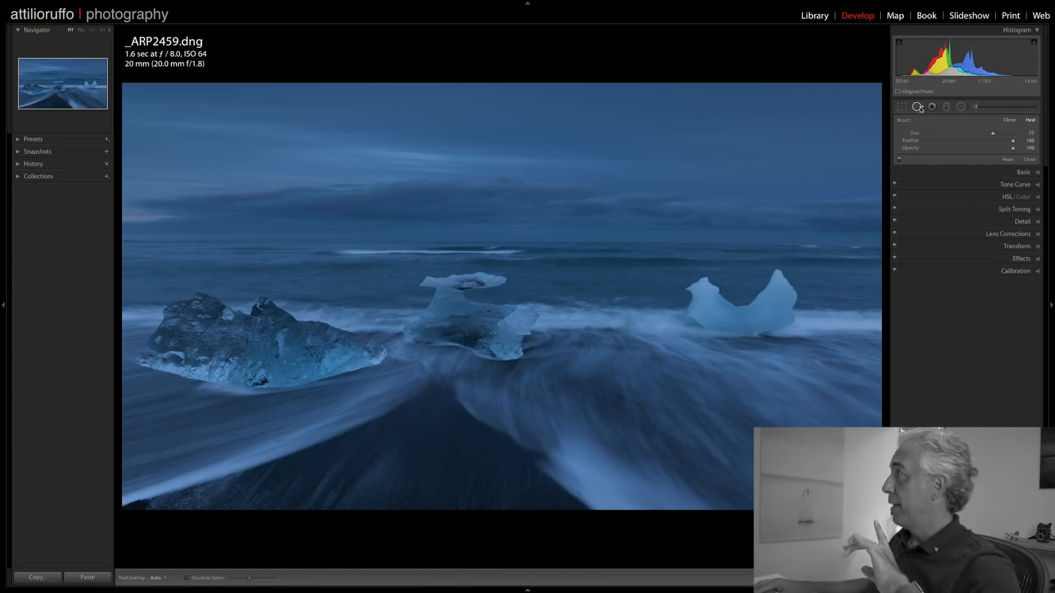
pyautogui.moveTo(187, 581)
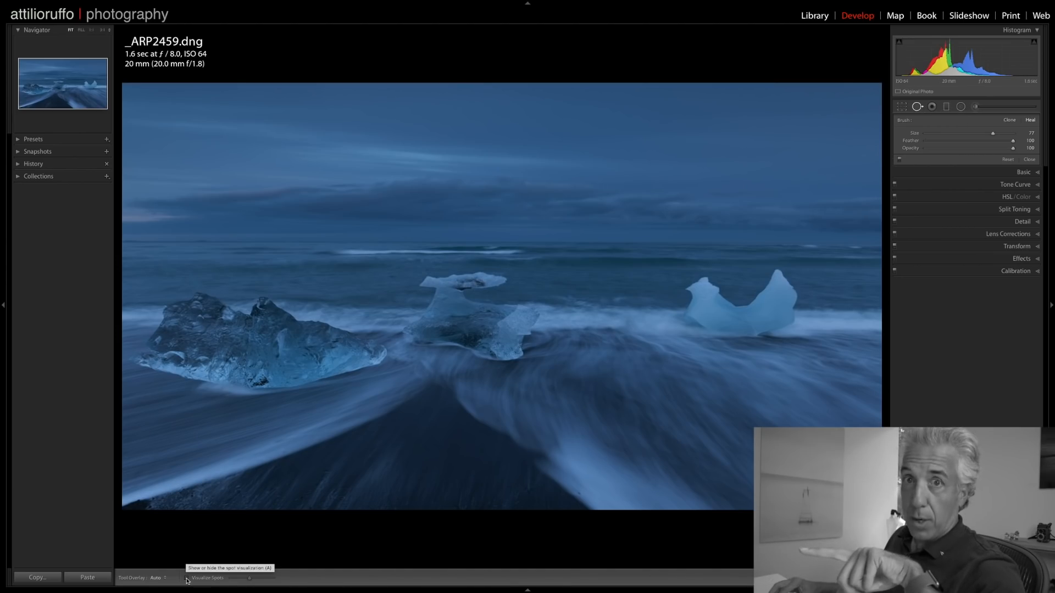
pyautogui.click(188, 578)
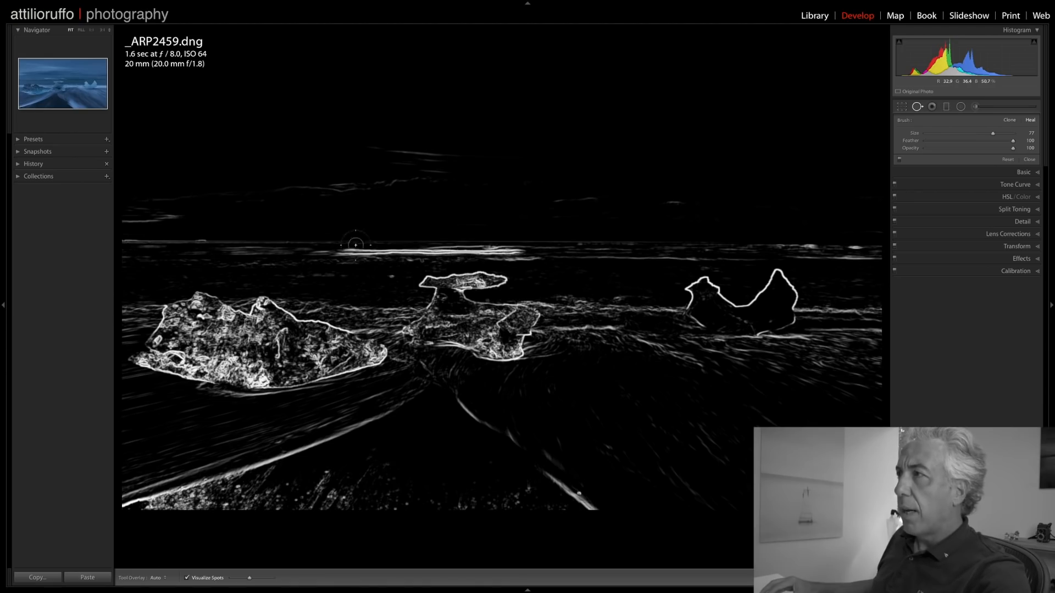
pyautogui.moveTo(303, 245)
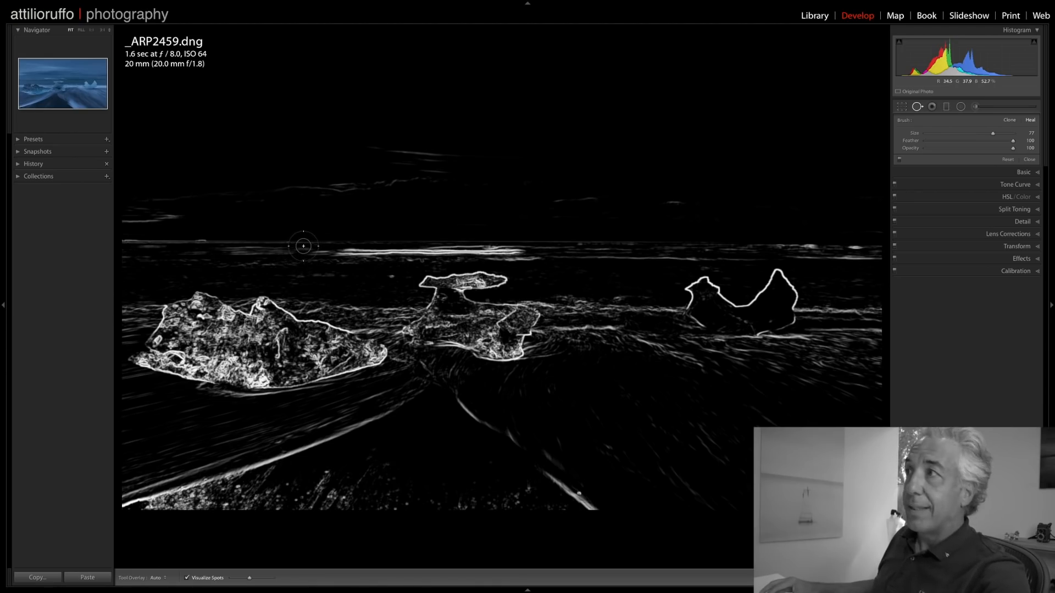
pyautogui.click(1030, 160)
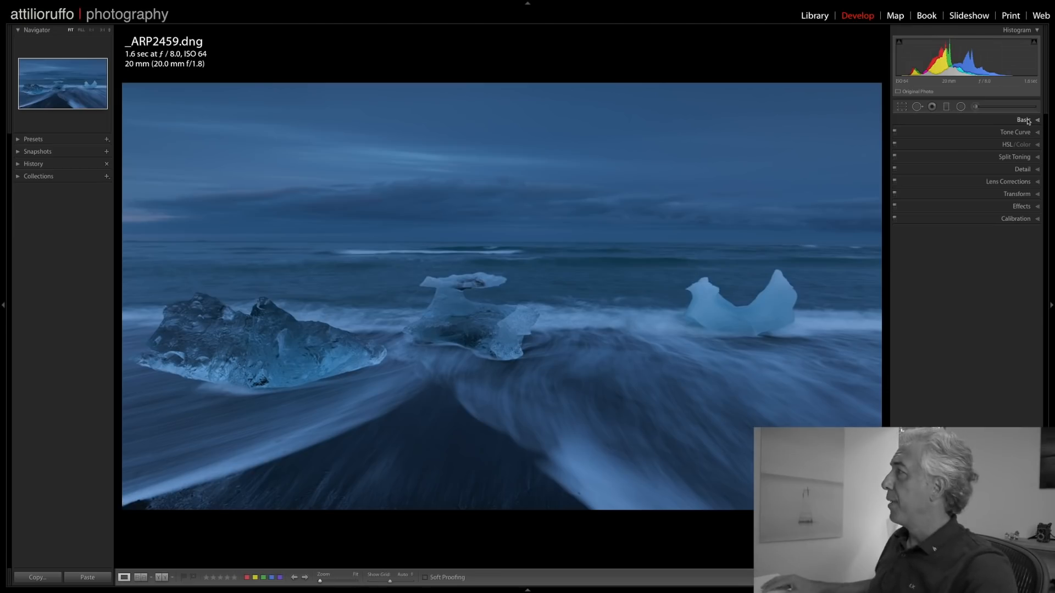
# - Set white balance from the white surf using the WB eyedropper in the Basic panel
pyautogui.click(1023, 120)
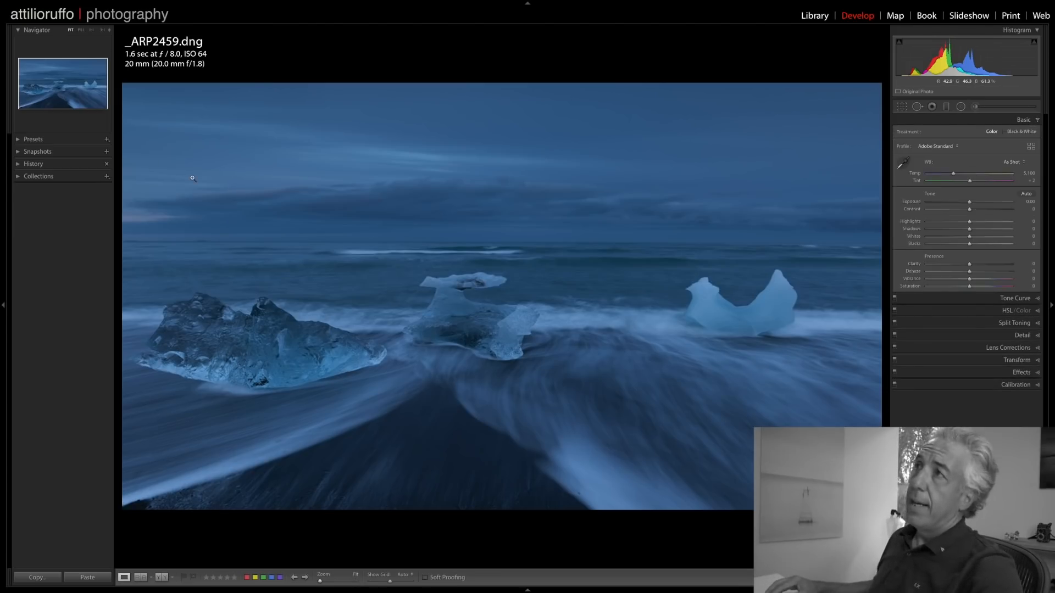
pyautogui.click(1012, 161)
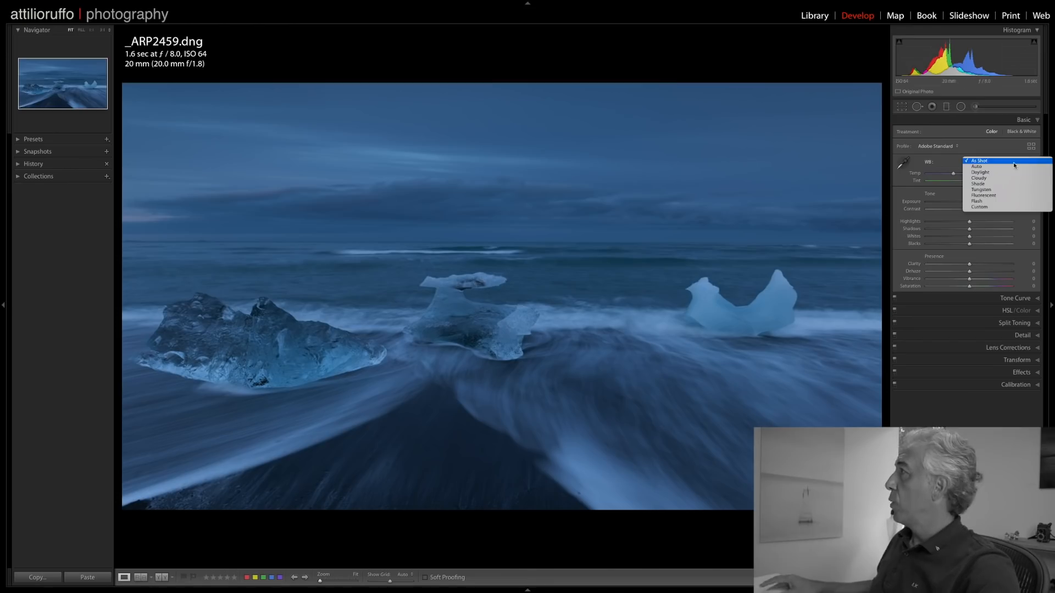
pyautogui.click(980, 160)
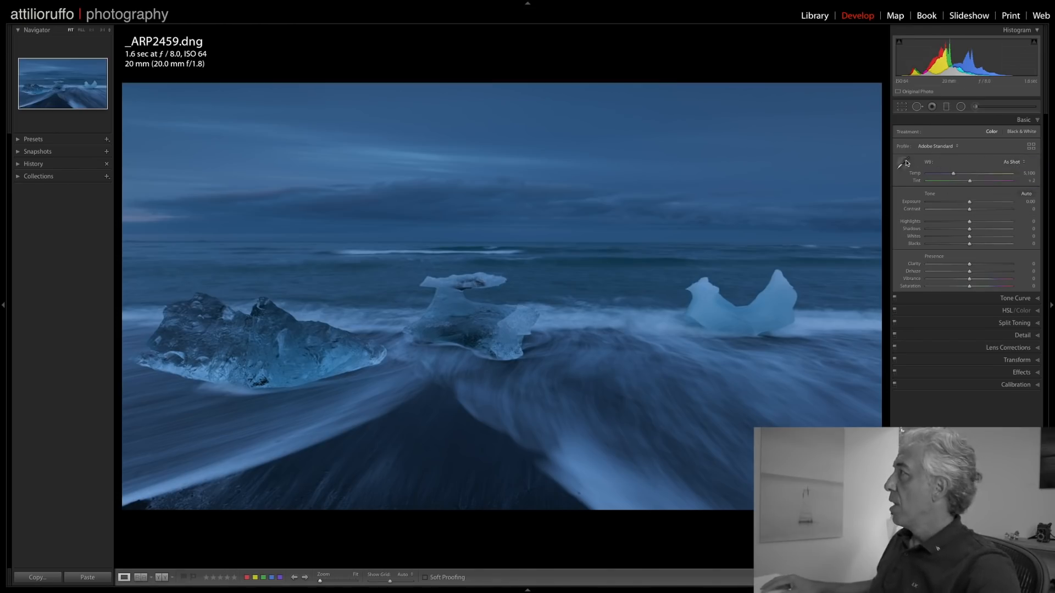
pyautogui.click(899, 163)
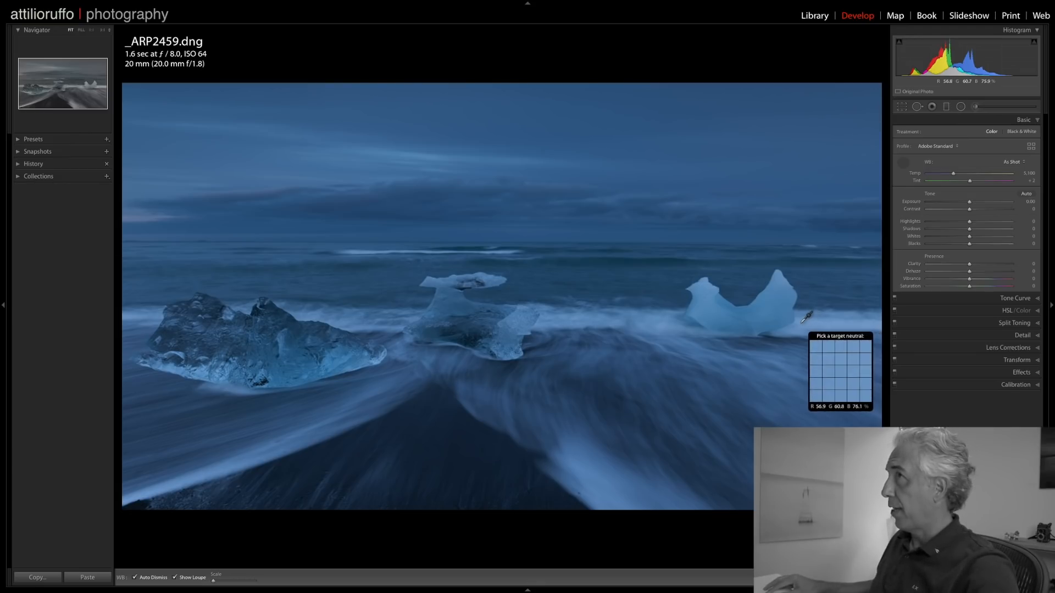
pyautogui.click(806, 316)
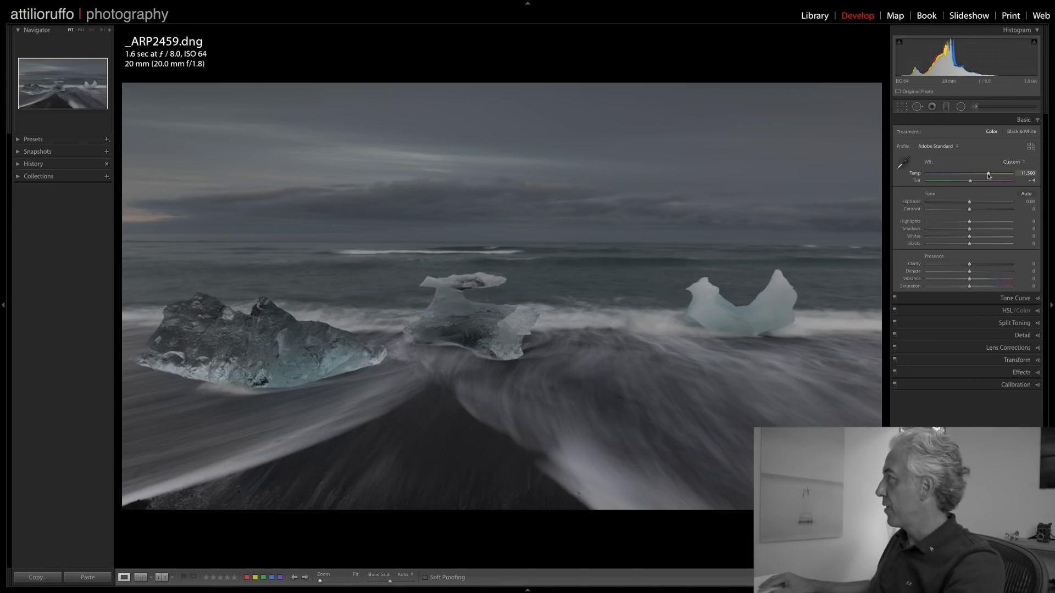
# - Cool the Temp slider slightly to take the tone to a neutral grey-teal
pyautogui.moveTo(988, 175); pyautogui.dragTo(980, 174)
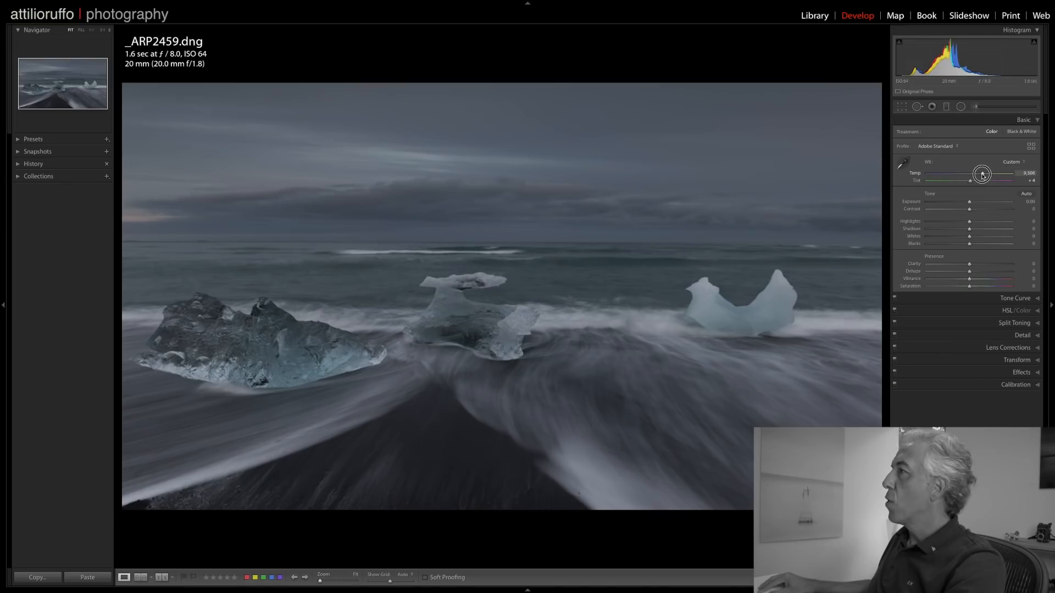
pyautogui.moveTo(989, 174); pyautogui.dragTo(979, 174)
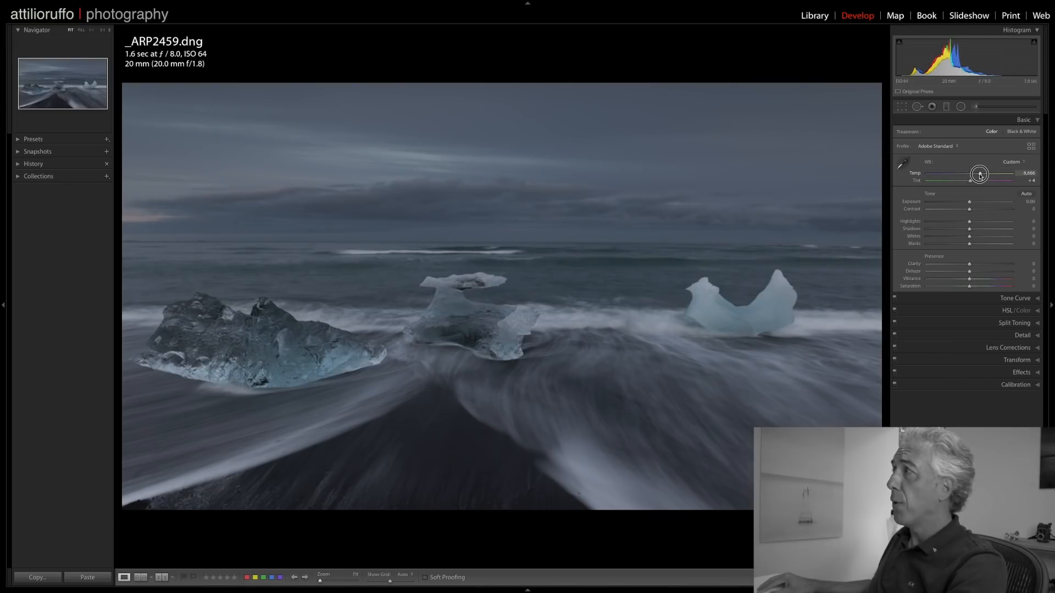
pyautogui.moveTo(976, 173); pyautogui.dragTo(979, 173)
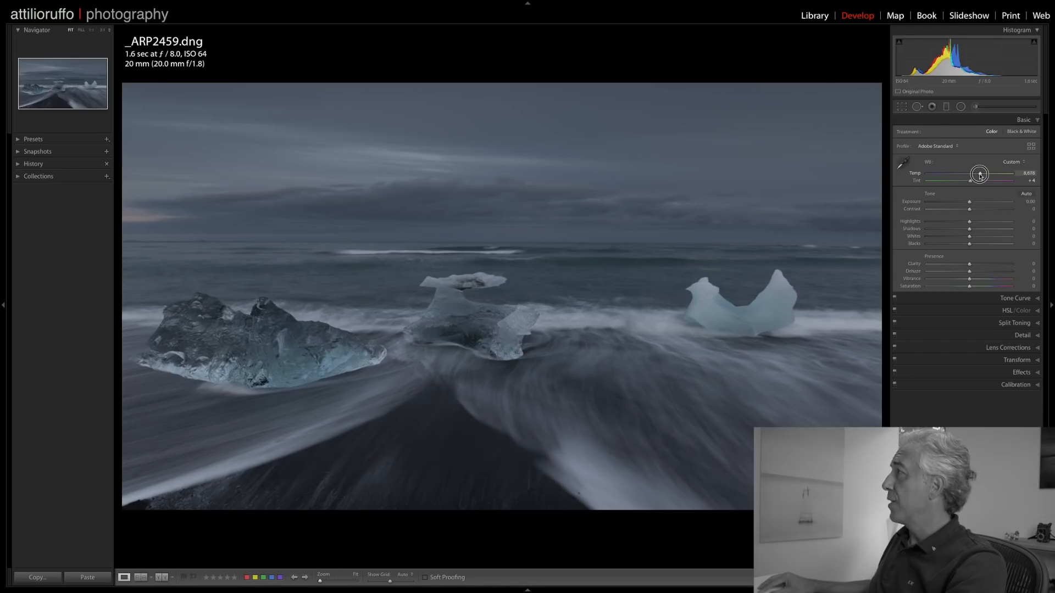
pyautogui.moveTo(979, 173); pyautogui.dragTo(970, 173)
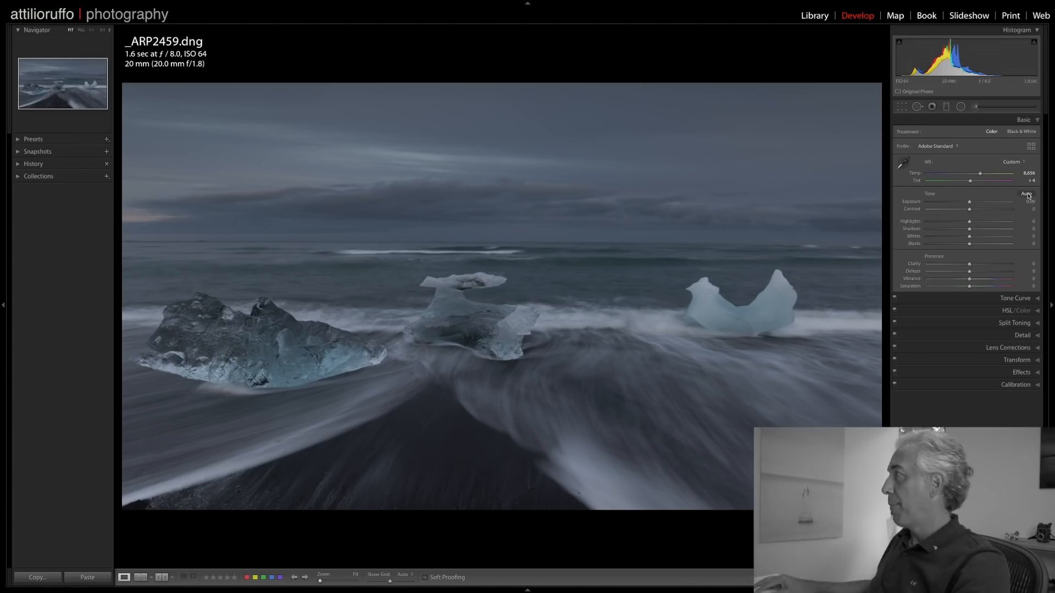
pyautogui.click(1027, 194)
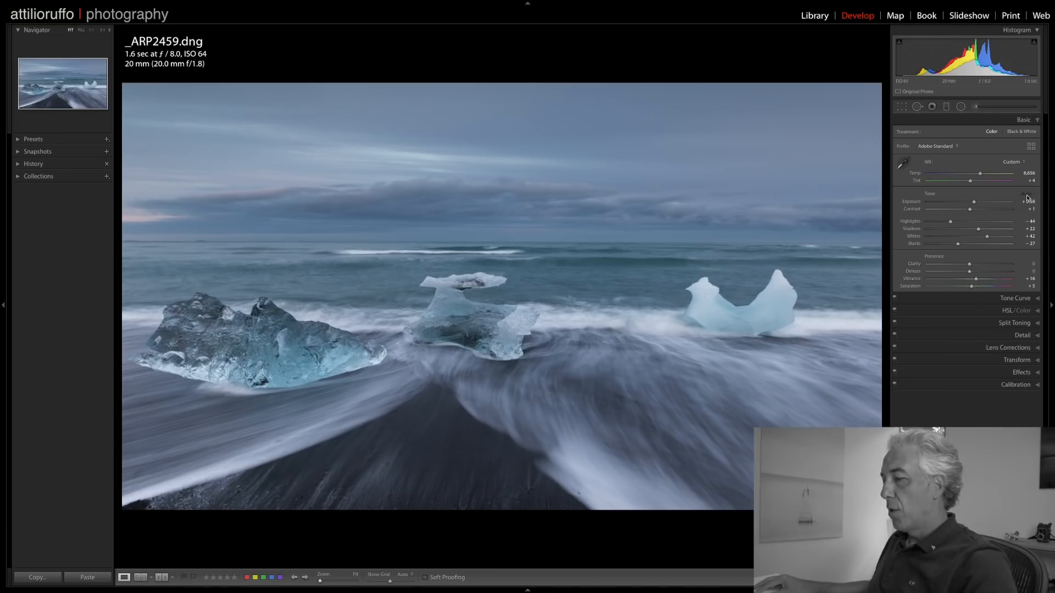
pyautogui.click(1025, 194)
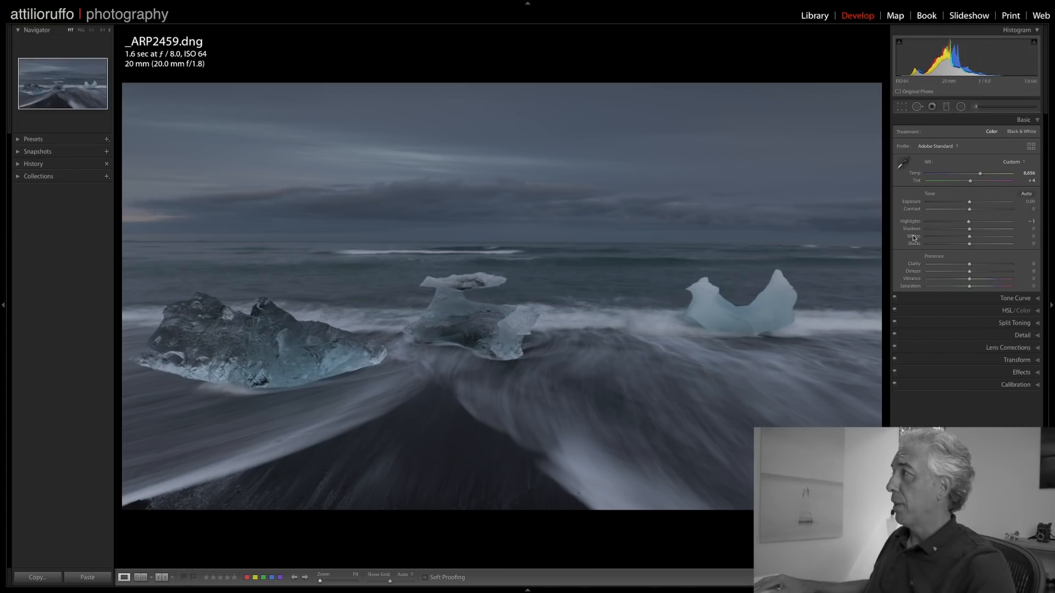
# - Brighten Whites, set Highlights -41, Shadows +24 and Contrast +25
pyautogui.moveTo(968, 236); pyautogui.dragTo(998, 236)
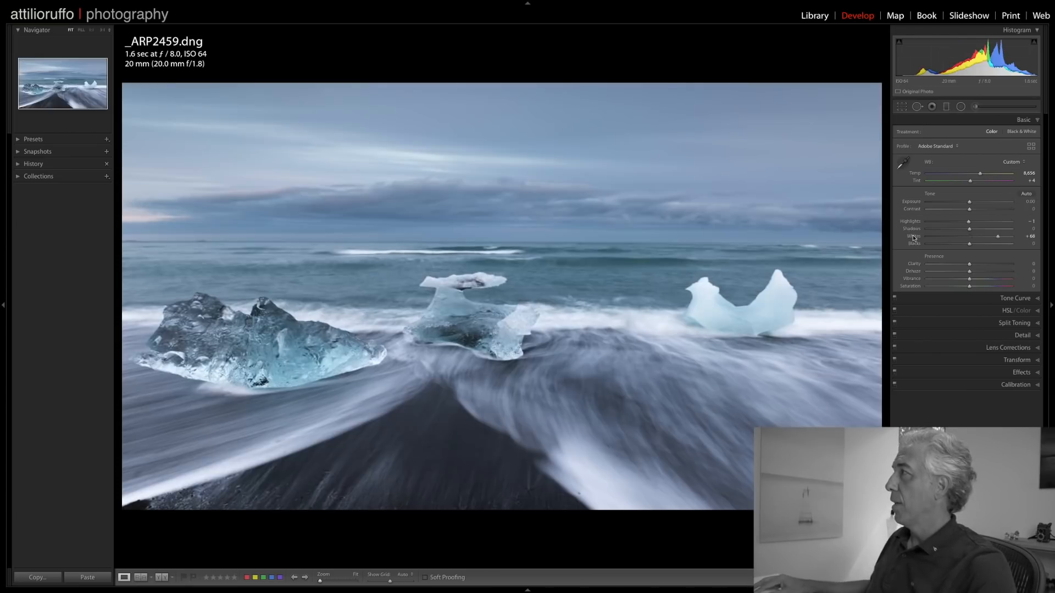
pyautogui.moveTo(970, 237); pyautogui.dragTo(998, 236)
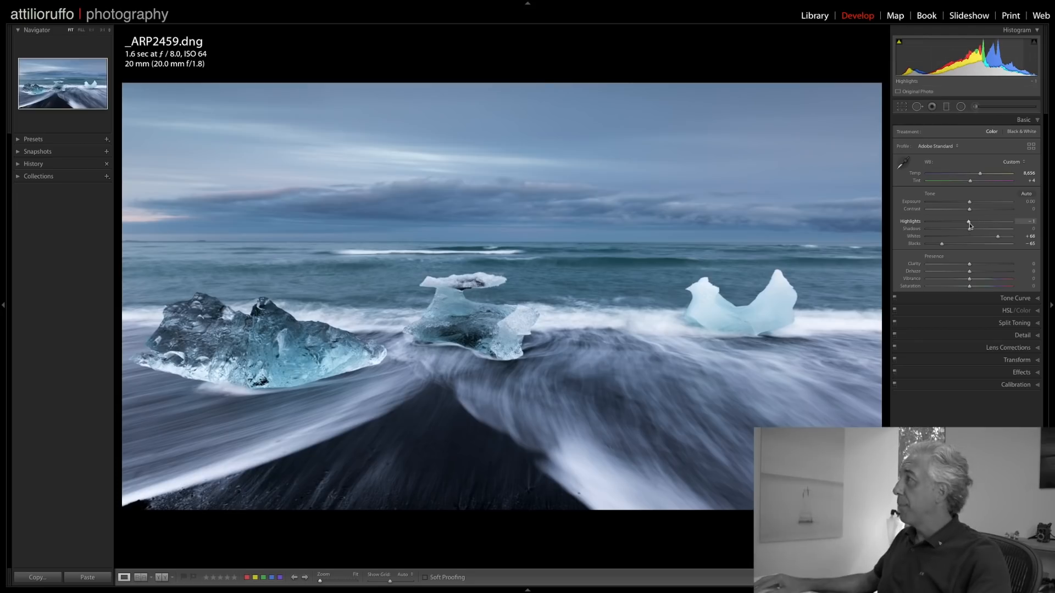
pyautogui.moveTo(968, 223); pyautogui.dragTo(954, 223)
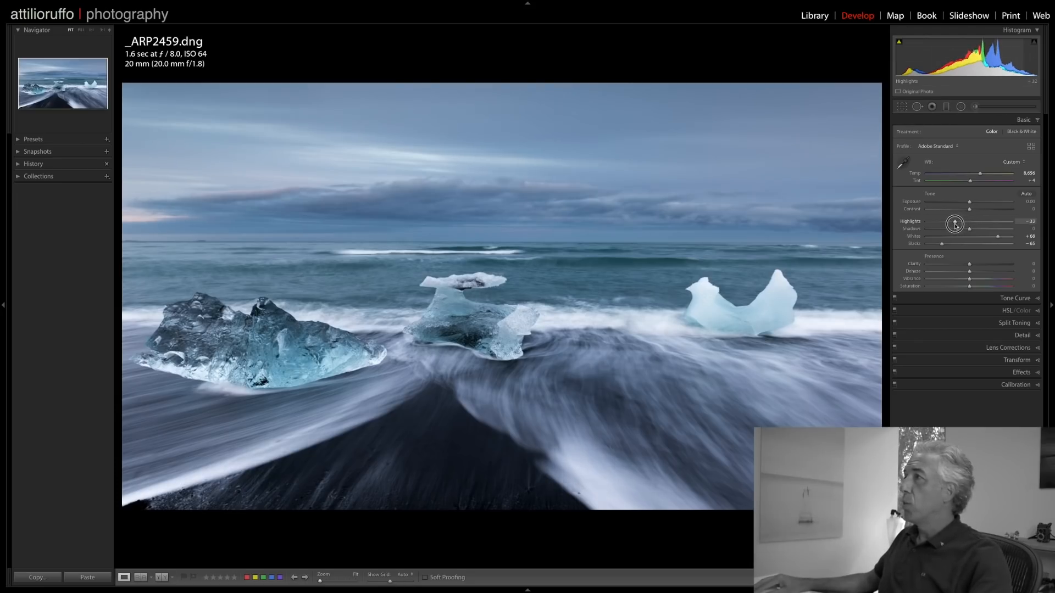
pyautogui.moveTo(956, 224); pyautogui.dragTo(952, 224)
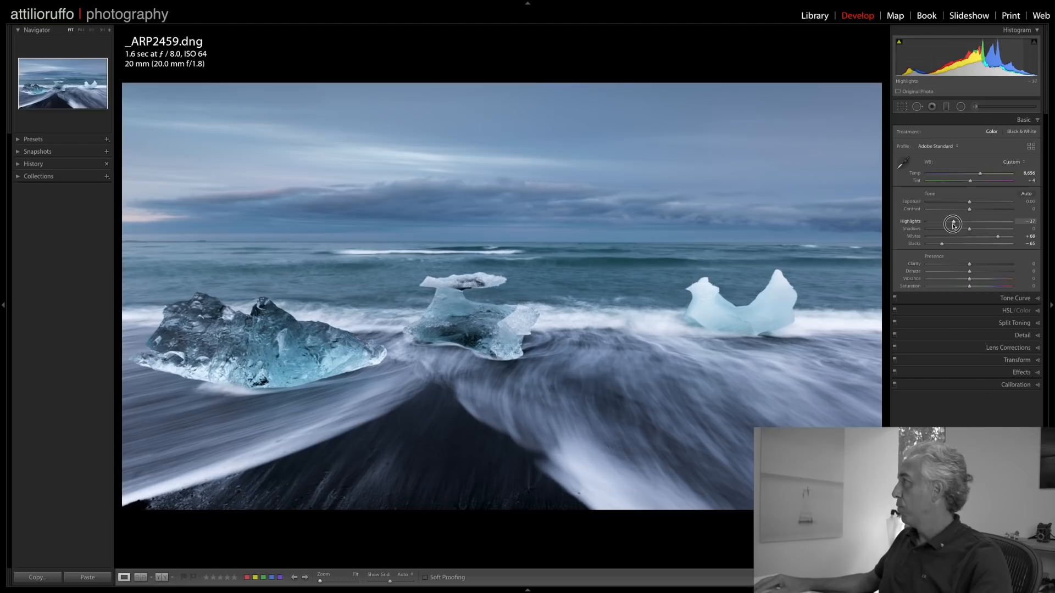
pyautogui.moveTo(953, 223); pyautogui.dragTo(951, 223)
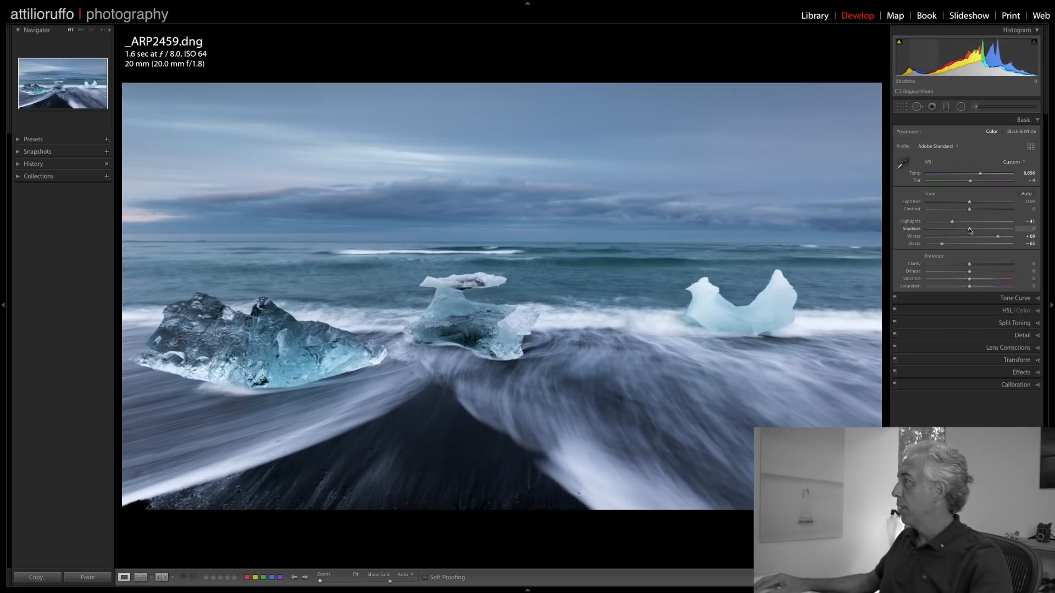
pyautogui.moveTo(969, 229); pyautogui.dragTo(979, 228)
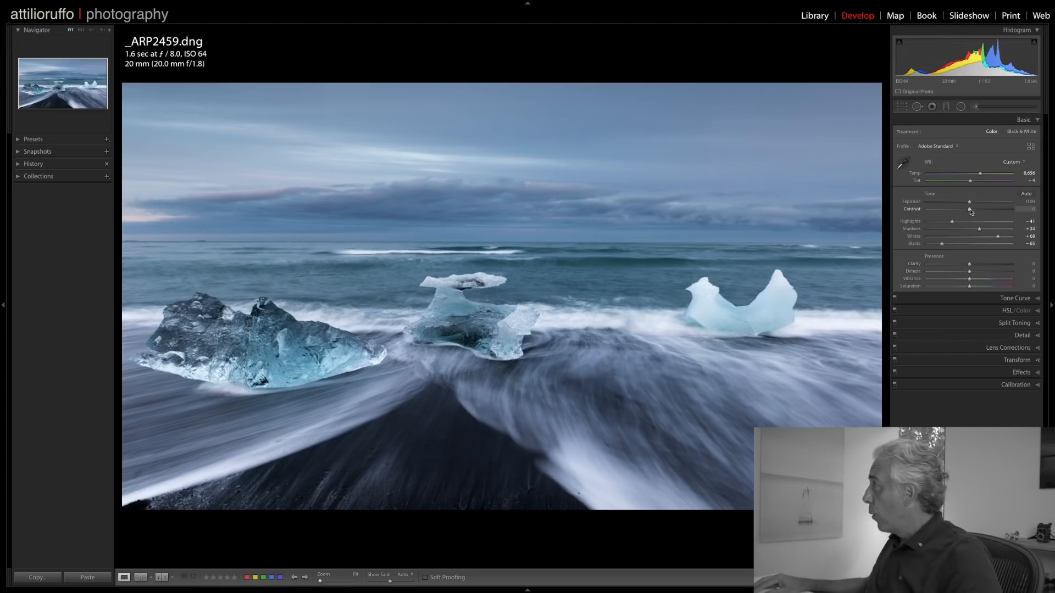
pyautogui.moveTo(970, 209); pyautogui.dragTo(980, 209)
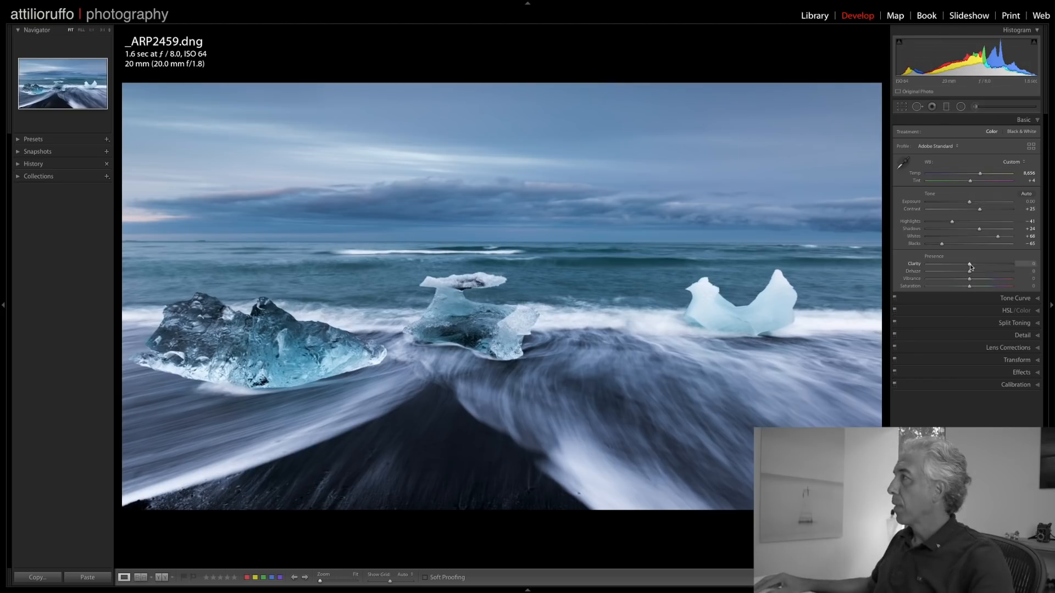
# - Set Clarity +14, Dehaze +4, Vibrance +18 and Saturation +5
pyautogui.moveTo(969, 265); pyautogui.dragTo(975, 265)
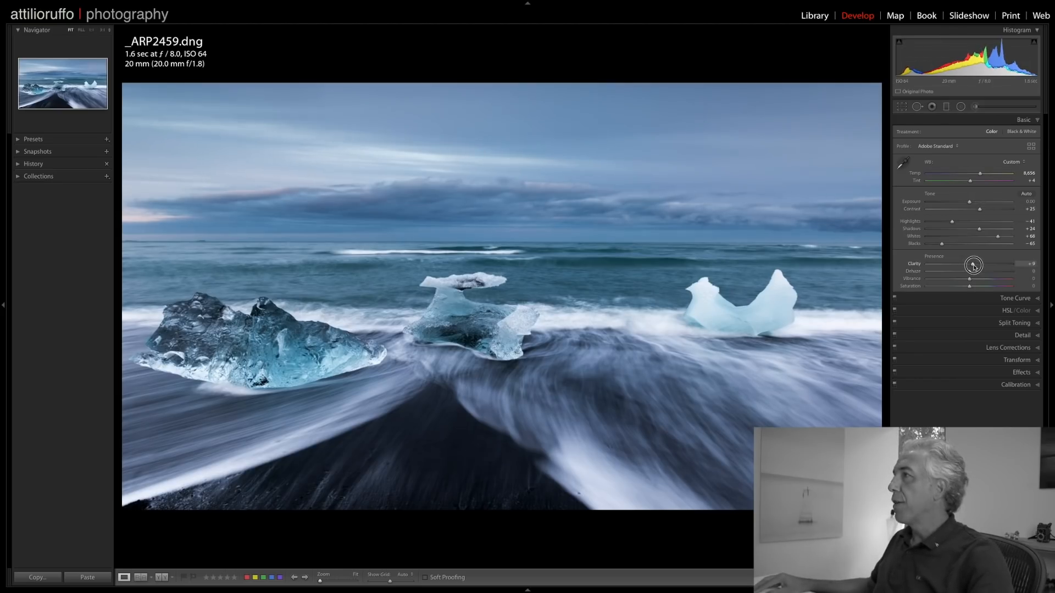
pyautogui.moveTo(972, 265); pyautogui.dragTo(976, 264)
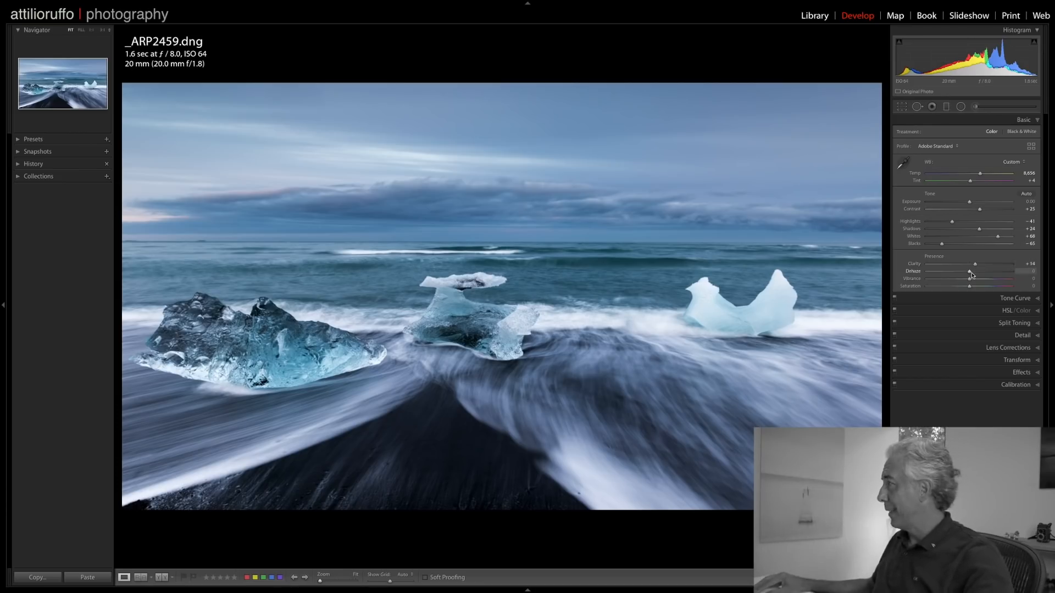
pyautogui.moveTo(969, 270); pyautogui.dragTo(970, 270)
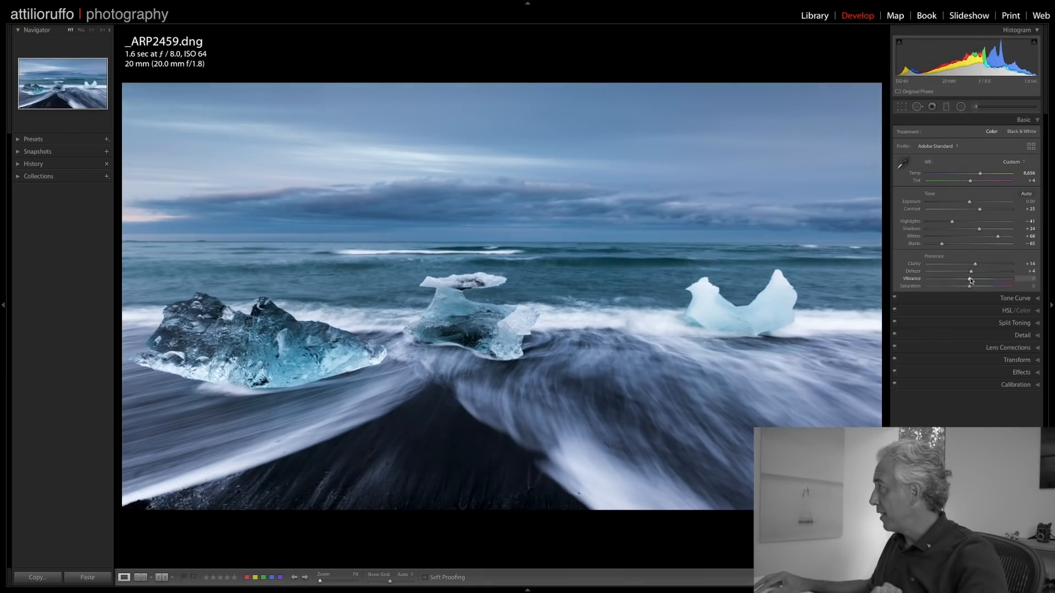
pyautogui.moveTo(971, 279); pyautogui.dragTo(980, 279)
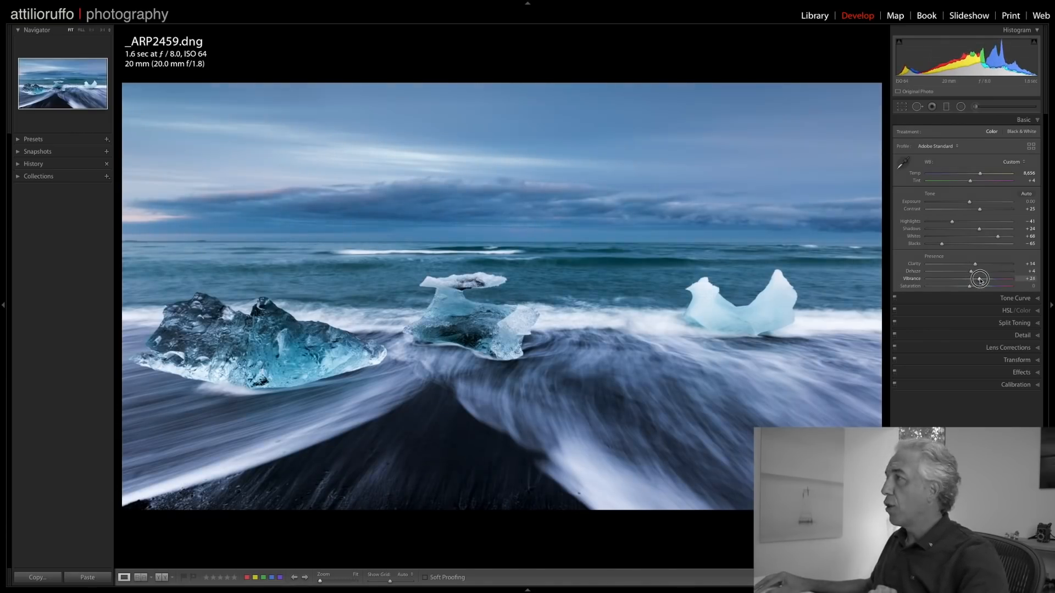
pyautogui.moveTo(981, 280); pyautogui.dragTo(975, 279)
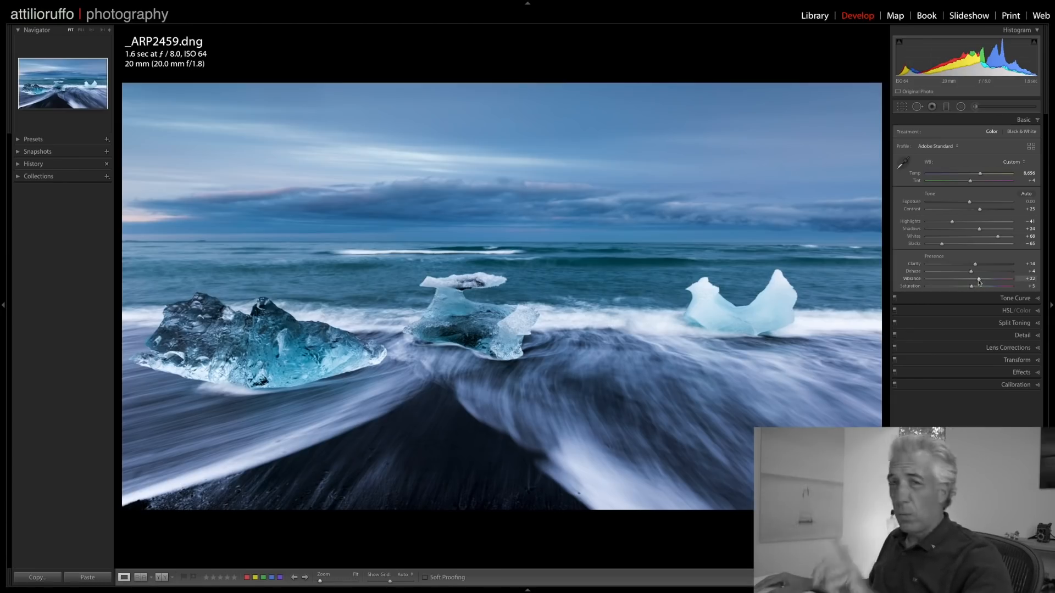
pyautogui.moveTo(981, 280); pyautogui.dragTo(977, 279)
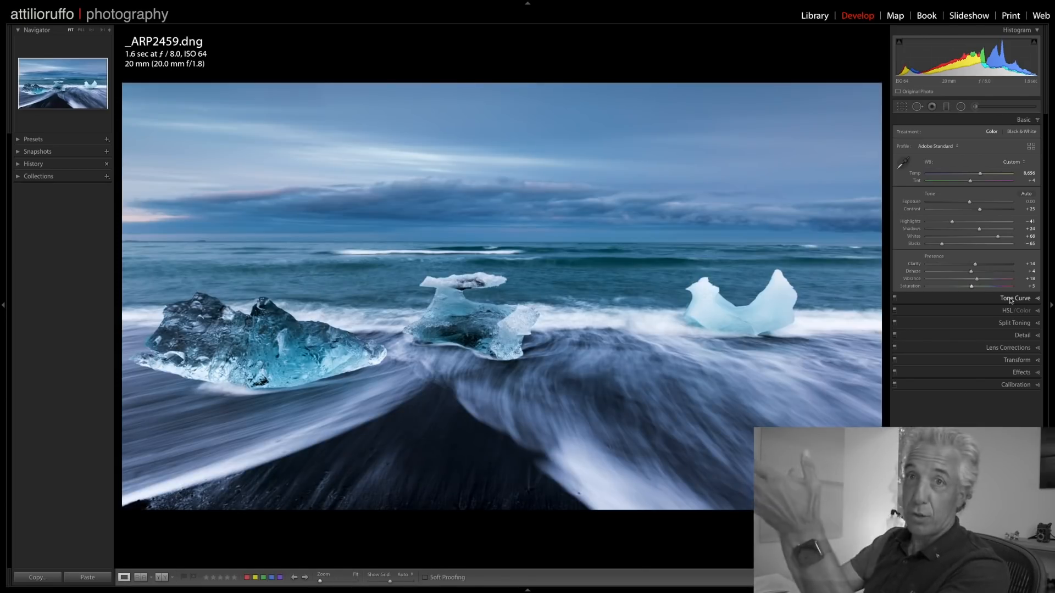
# - Enable Solo Mode on the panel headers and review the Basic and Tone Curve sections
pyautogui.click(1014, 298)
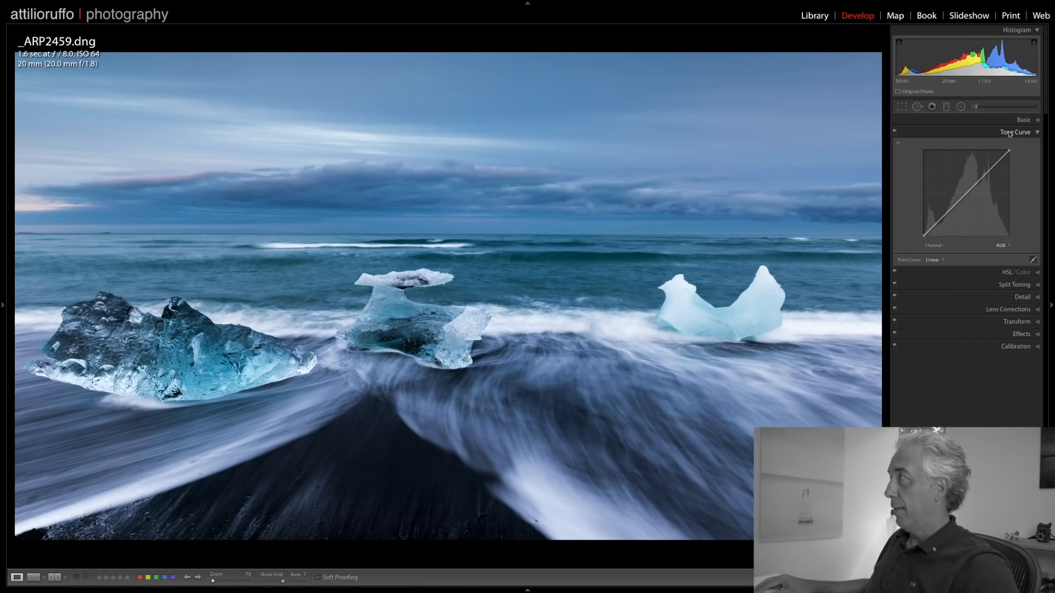
pyautogui.rightClick(1022, 131)
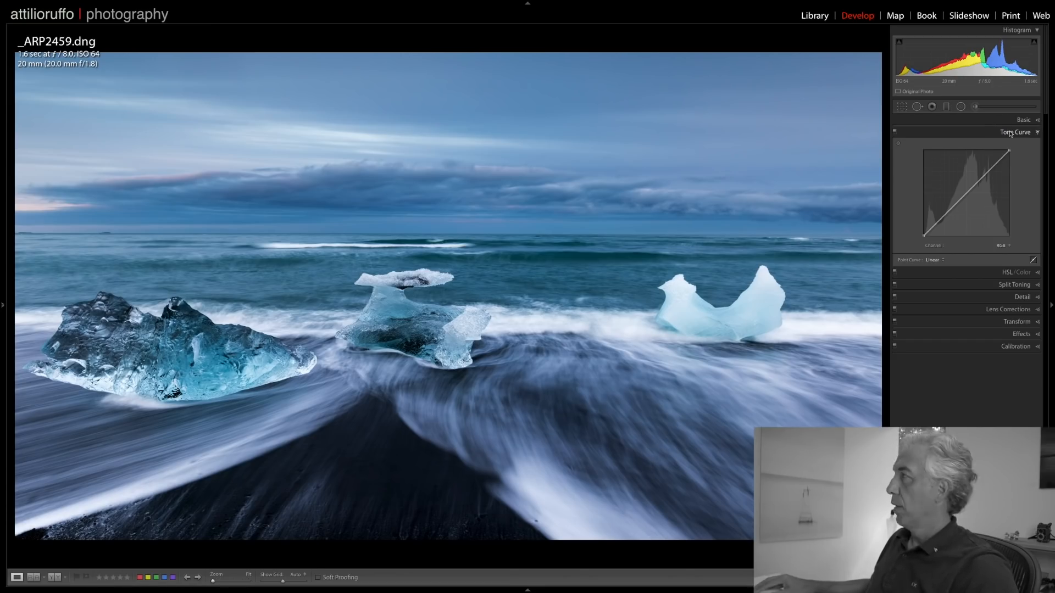
pyautogui.click(1014, 132)
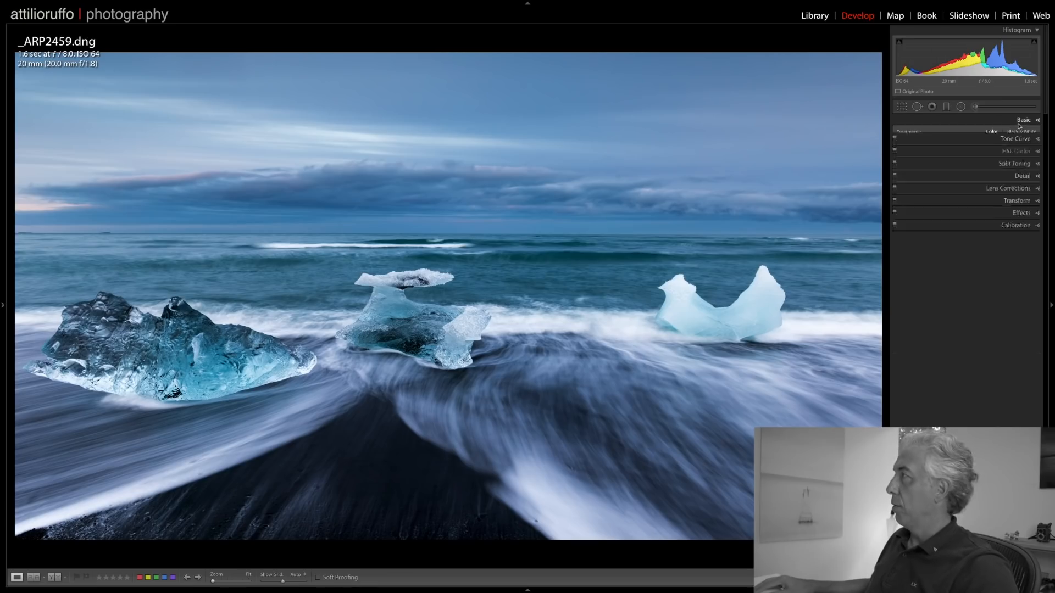
pyautogui.click(1023, 120)
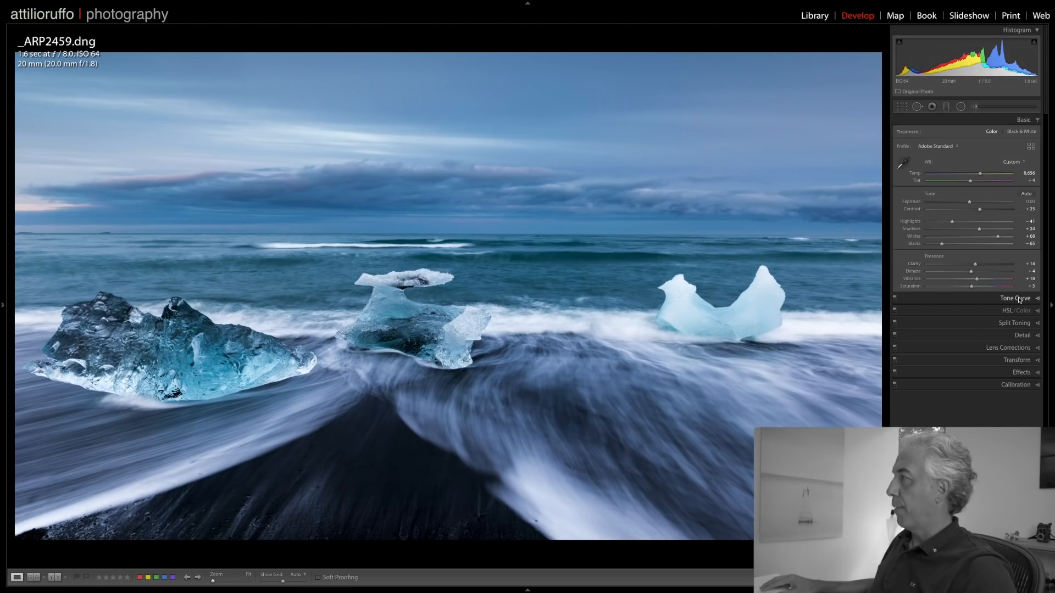
# - Review Tone Curve and HSL Luminance, then expand Split Toning
pyautogui.click(1015, 298)
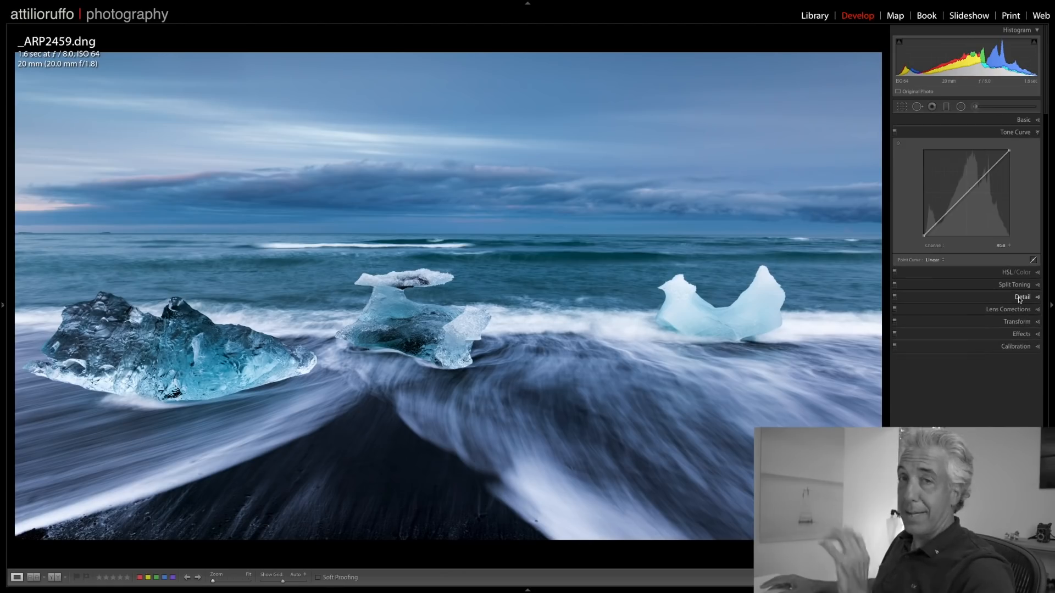
pyautogui.click(935, 260)
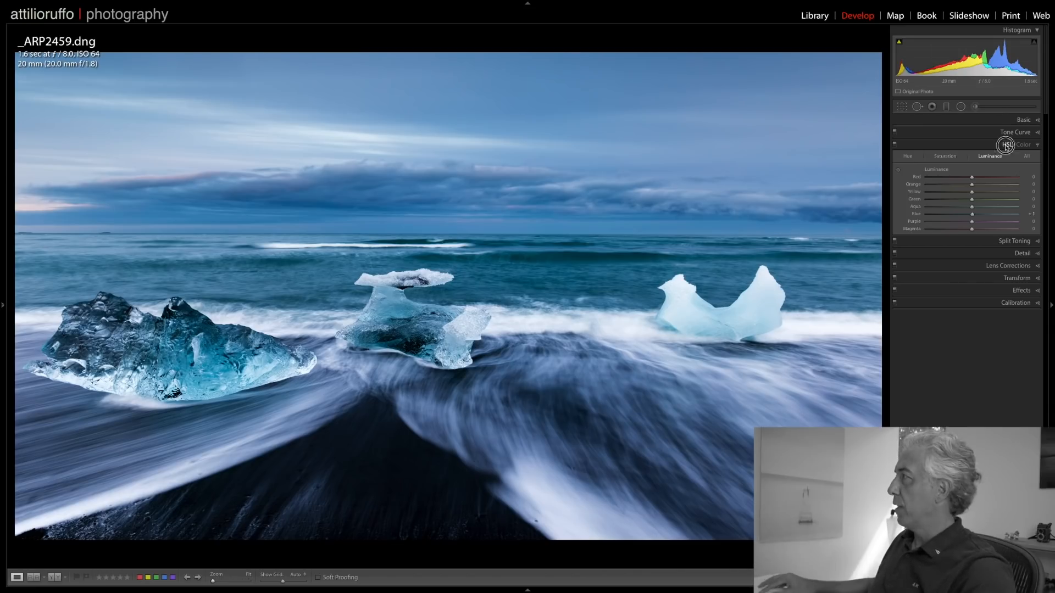
pyautogui.click(1018, 144)
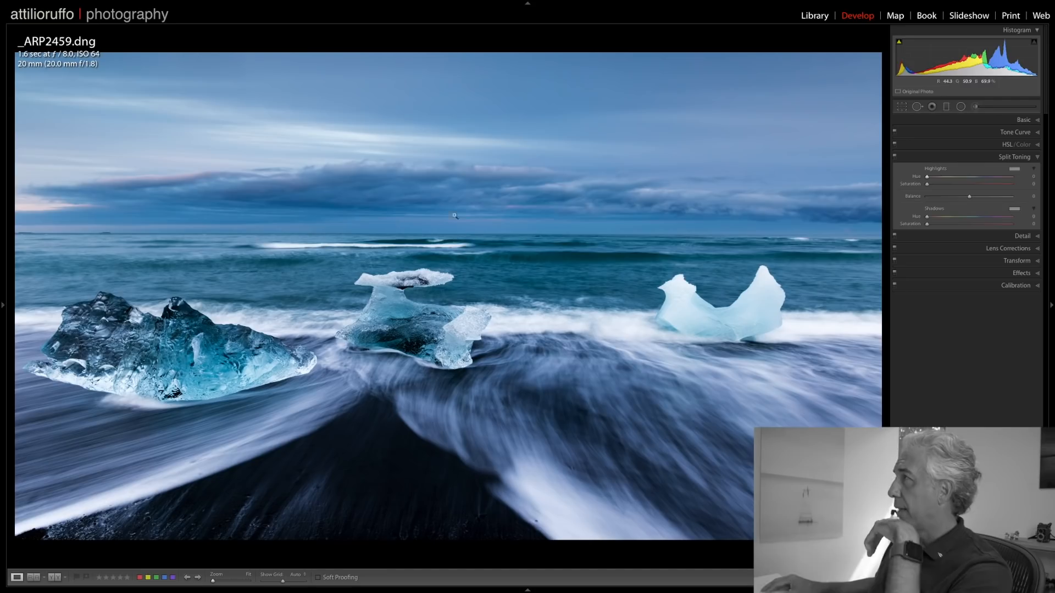
pyautogui.moveTo(189, 208)
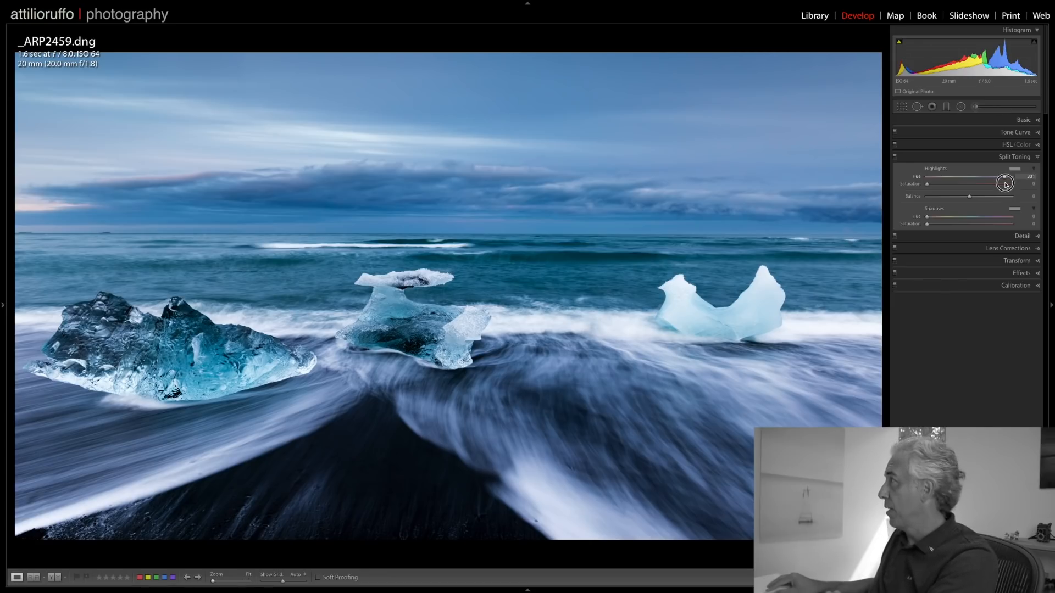
# - Try warm red-magenta highlight tints in Split Toning with a light saturation
pyautogui.moveTo(1004, 183); pyautogui.dragTo(1013, 183)
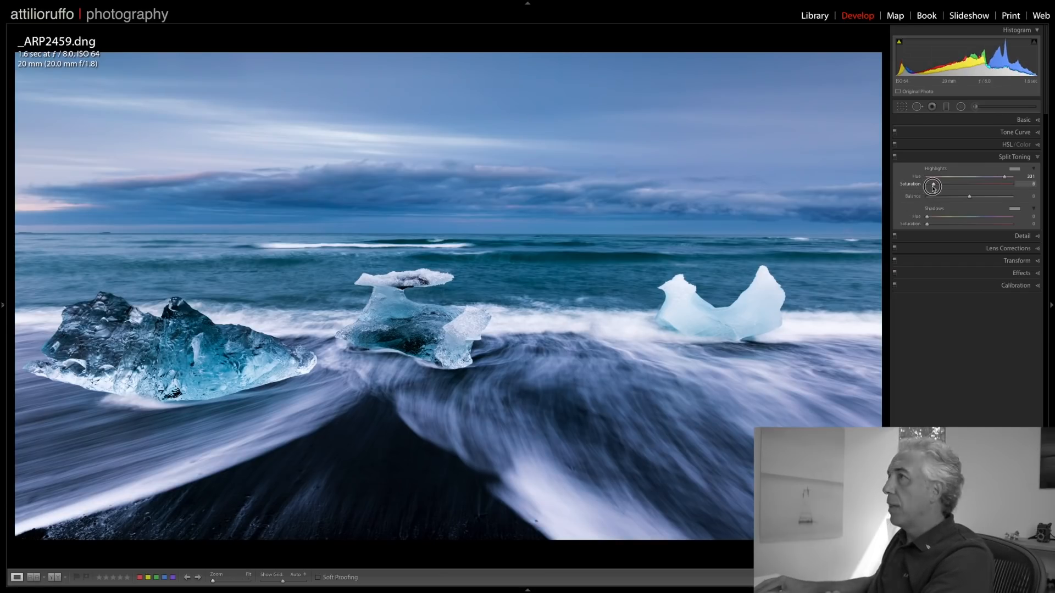
pyautogui.moveTo(929, 187); pyautogui.dragTo(941, 186)
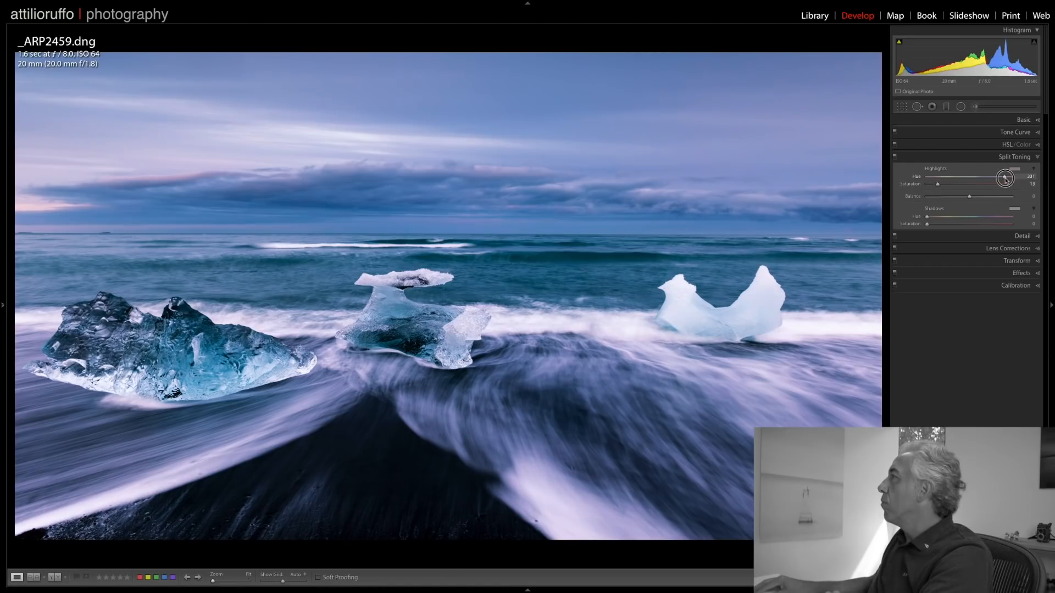
pyautogui.moveTo(989, 179); pyautogui.dragTo(1002, 179)
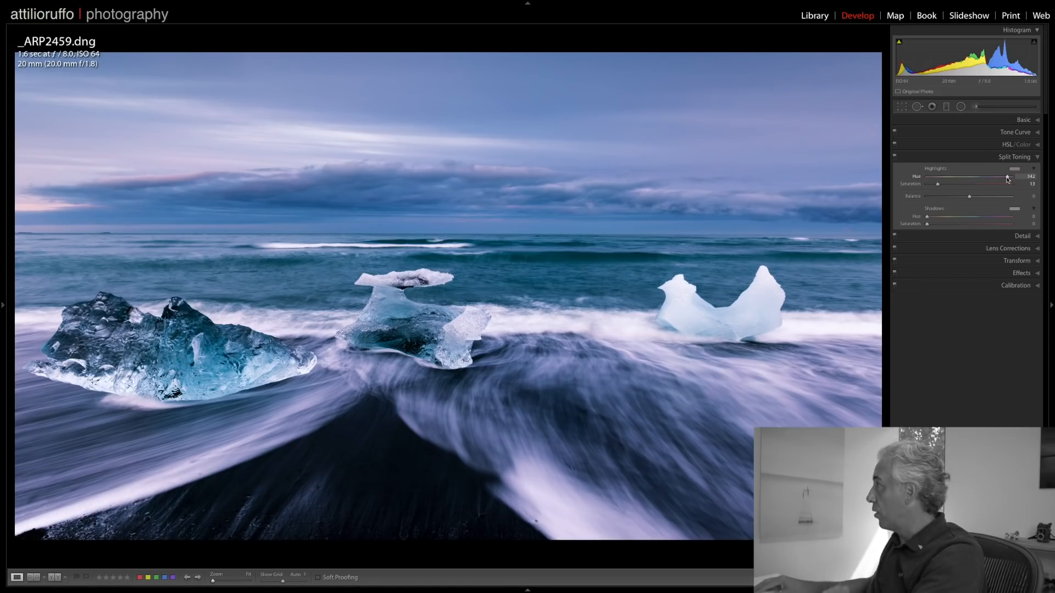
pyautogui.moveTo(1006, 179); pyautogui.dragTo(928, 179)
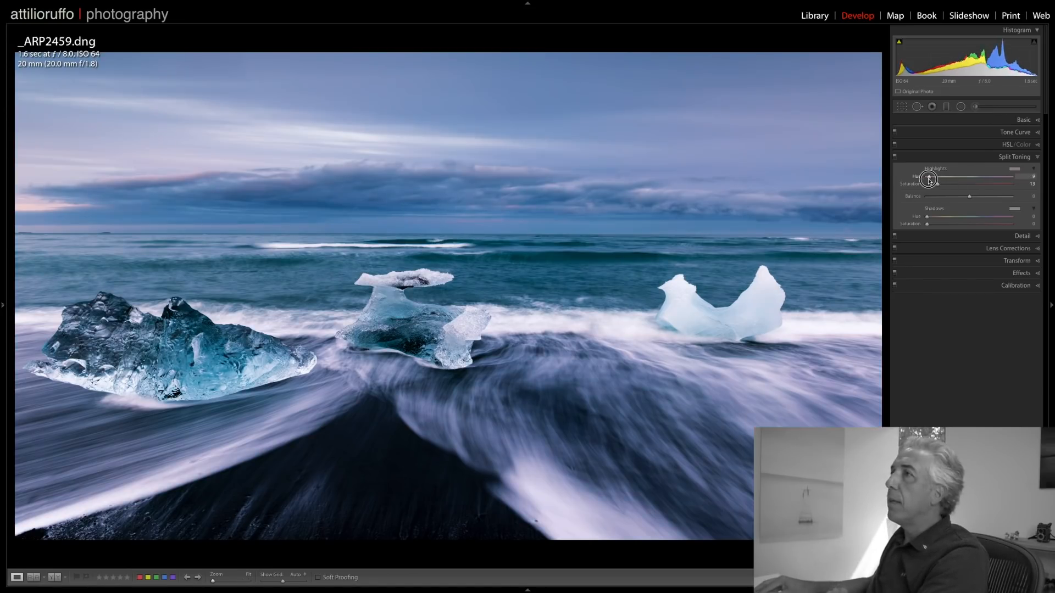
pyautogui.moveTo(928, 178); pyautogui.dragTo(926, 178)
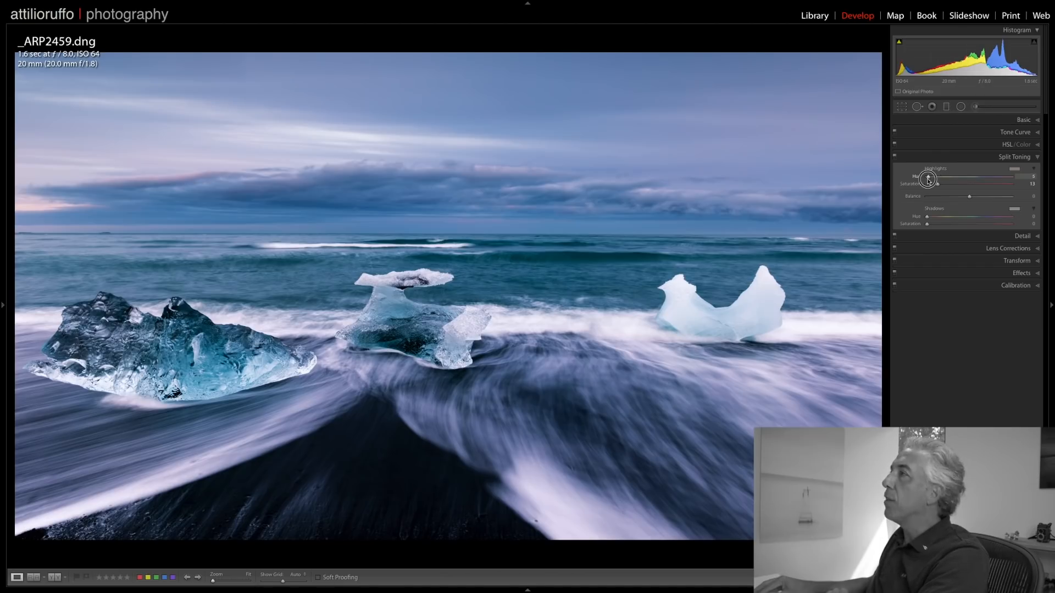
pyautogui.moveTo(927, 183); pyautogui.dragTo(940, 184)
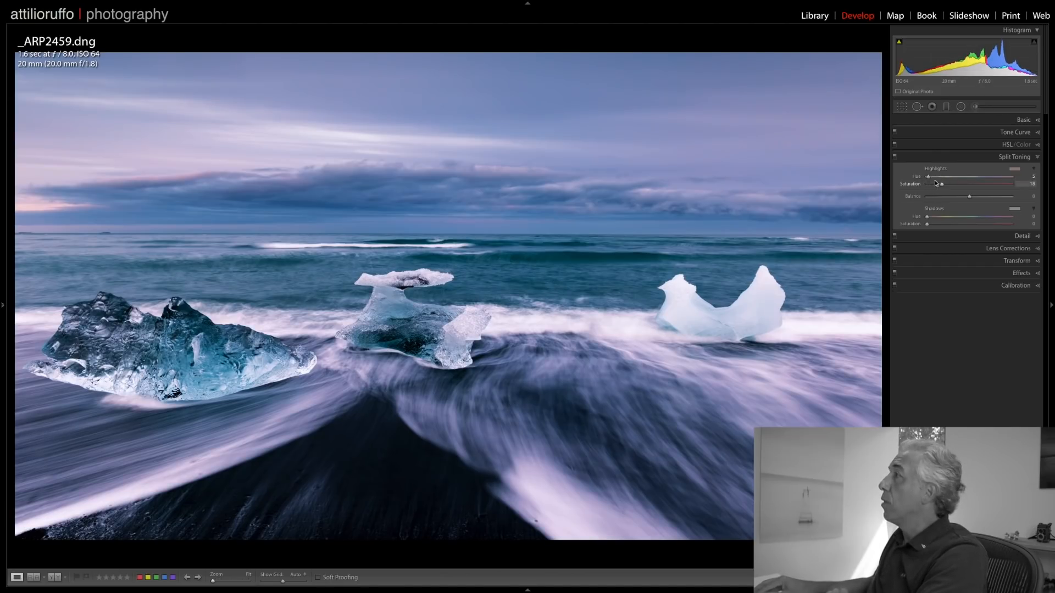
pyautogui.moveTo(926, 177); pyautogui.dragTo(932, 178)
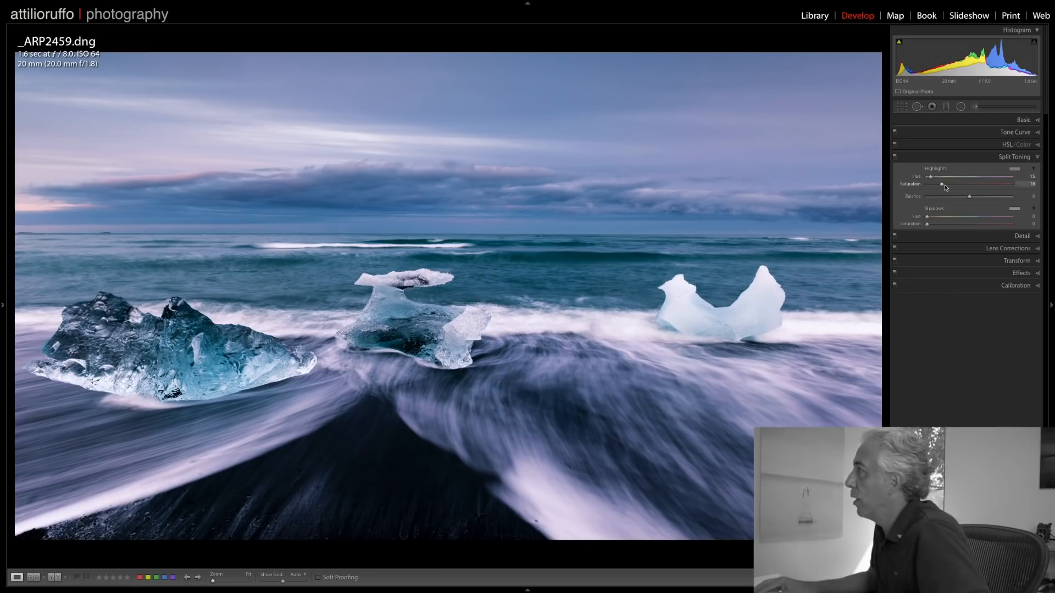
pyautogui.moveTo(942, 183); pyautogui.dragTo(943, 184)
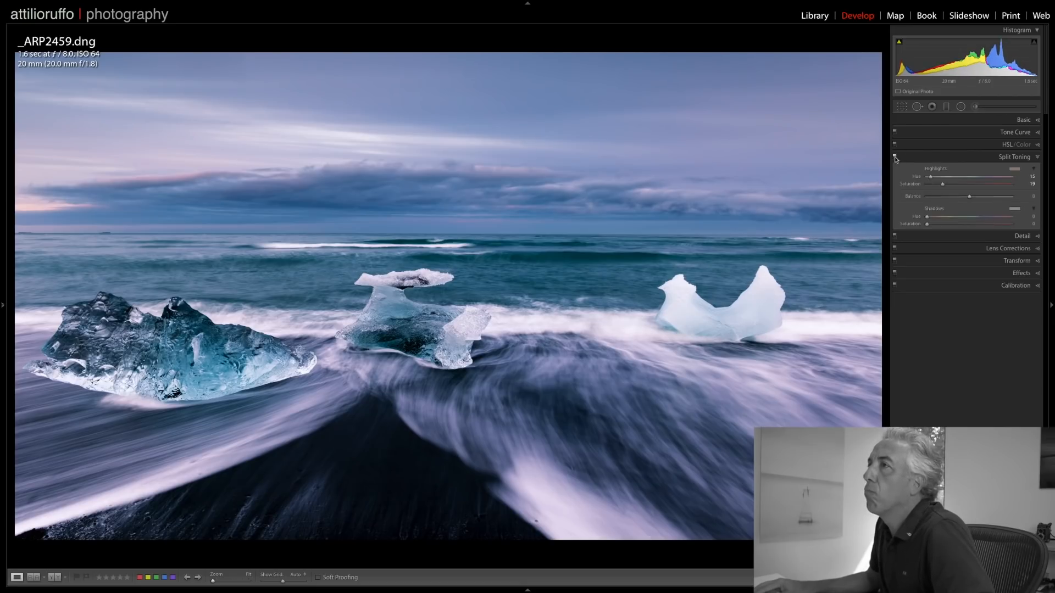
# - Settle Highlights Hue around 353 pinkish-magenta with Saturation about 14–21
pyautogui.moveTo(931, 176); pyautogui.dragTo(997, 184)
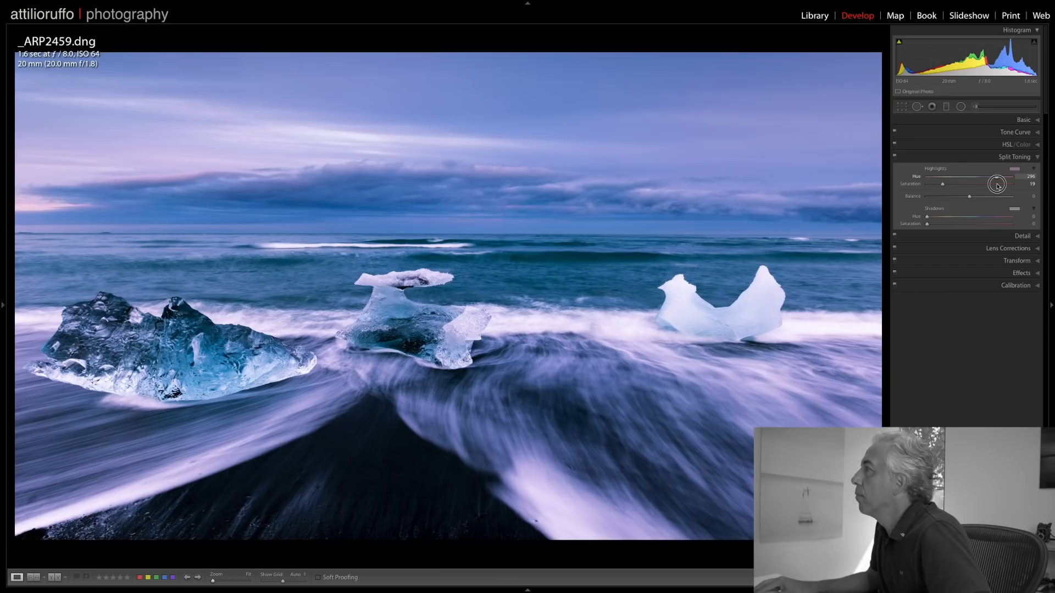
pyautogui.moveTo(996, 186); pyautogui.dragTo(1001, 186)
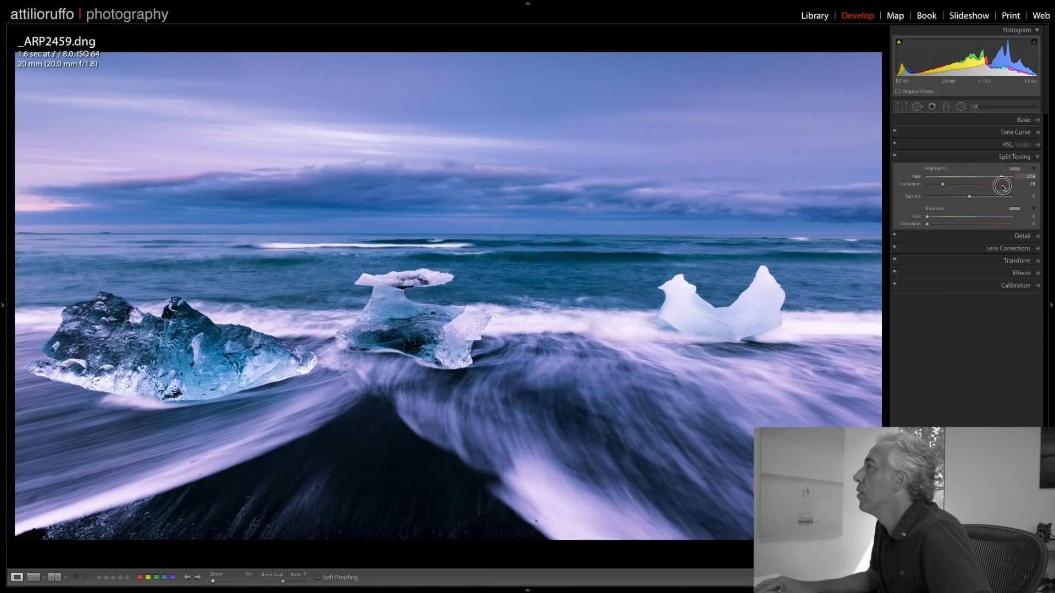
pyautogui.moveTo(1002, 186); pyautogui.dragTo(1008, 186)
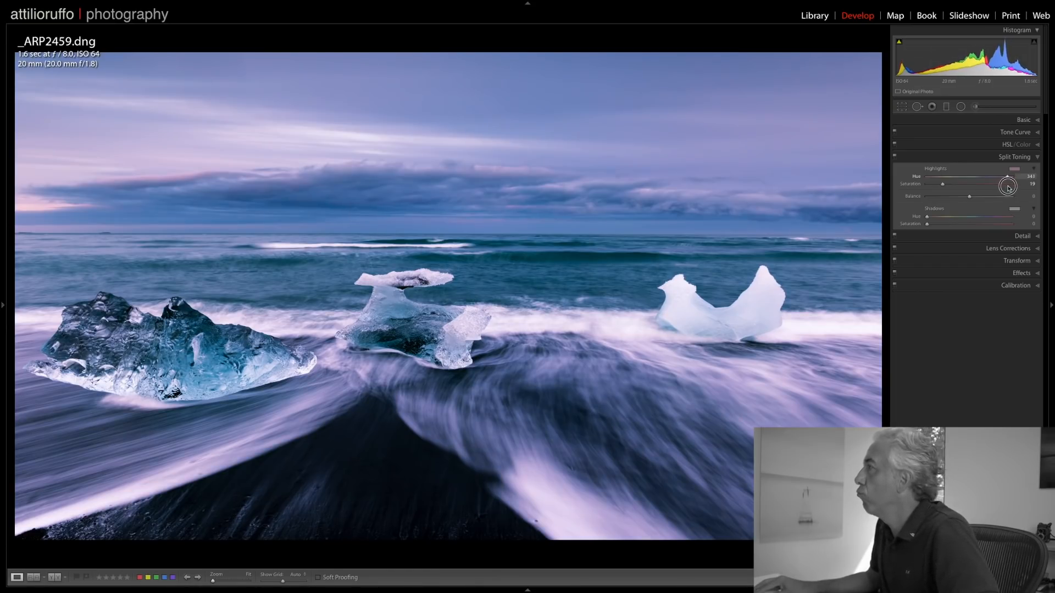
pyautogui.moveTo(1006, 176); pyautogui.dragTo(1010, 176)
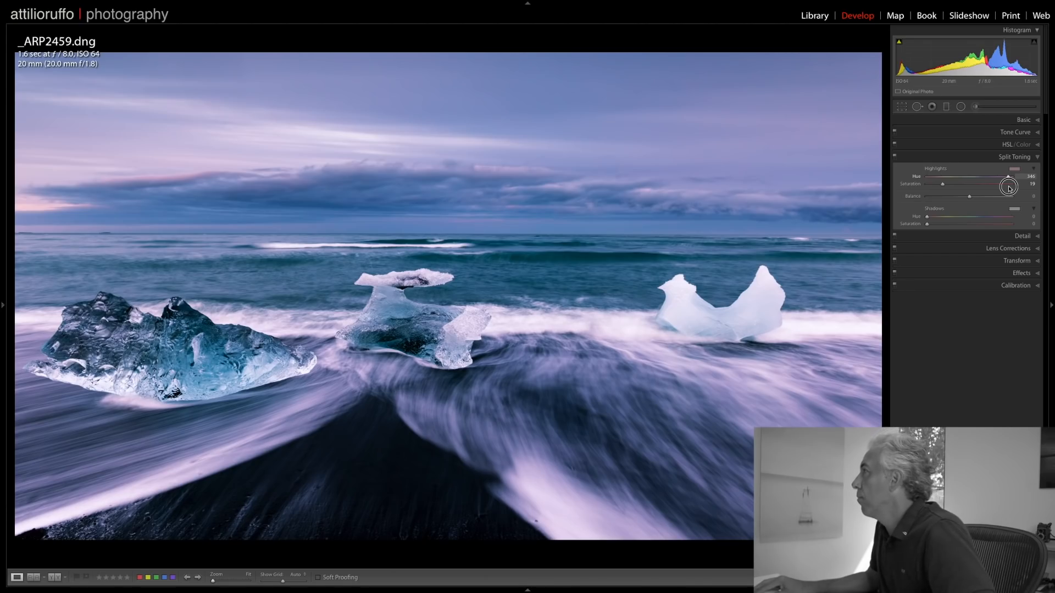
pyautogui.moveTo(1008, 186); pyautogui.dragTo(1009, 177)
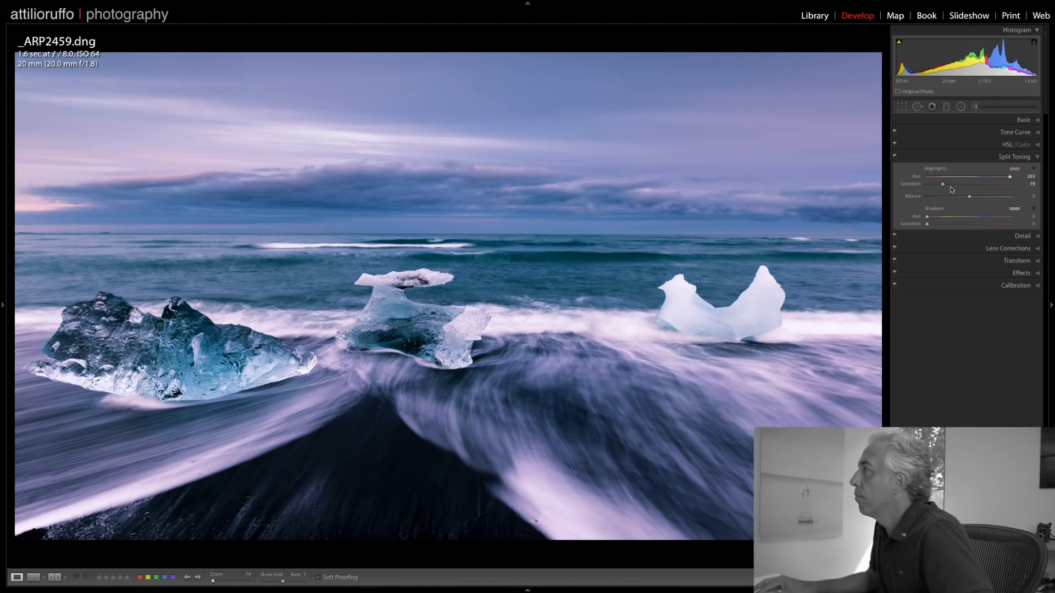
pyautogui.moveTo(940, 183); pyautogui.dragTo(948, 183)
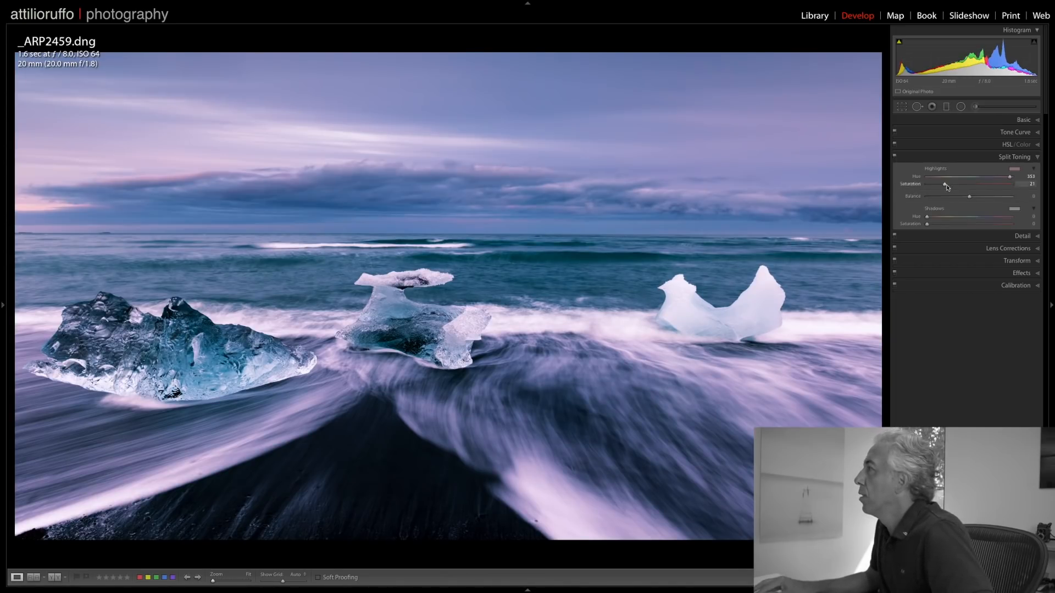
pyautogui.moveTo(971, 185); pyautogui.dragTo(941, 184)
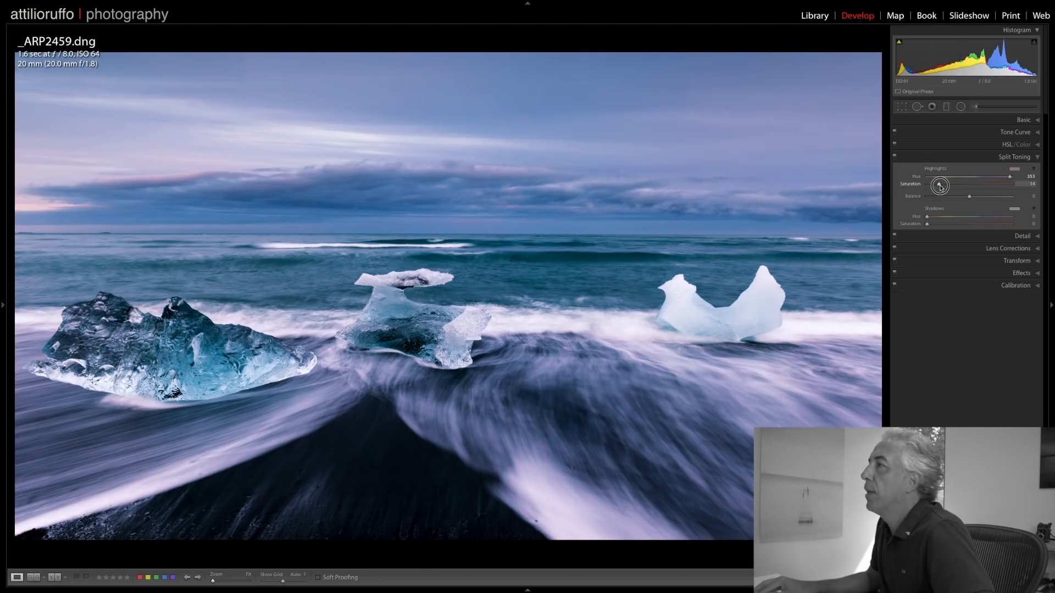
pyautogui.moveTo(940, 186); pyautogui.dragTo(941, 183)
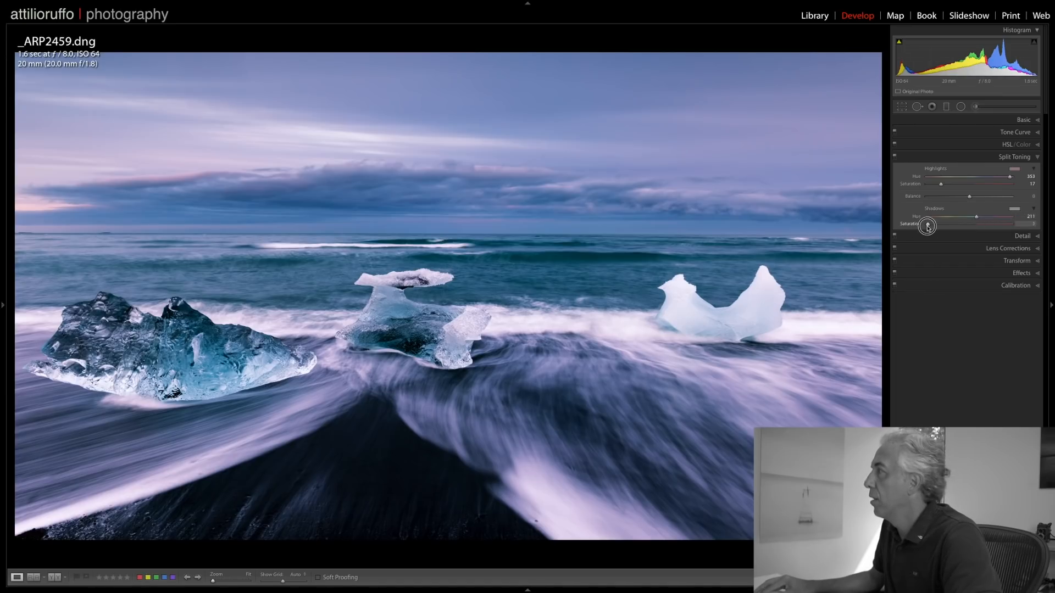
# - Give the shadows a faint blue tint, Hue about 214 and Saturation about 7
pyautogui.moveTo(927, 226); pyautogui.dragTo(931, 225)
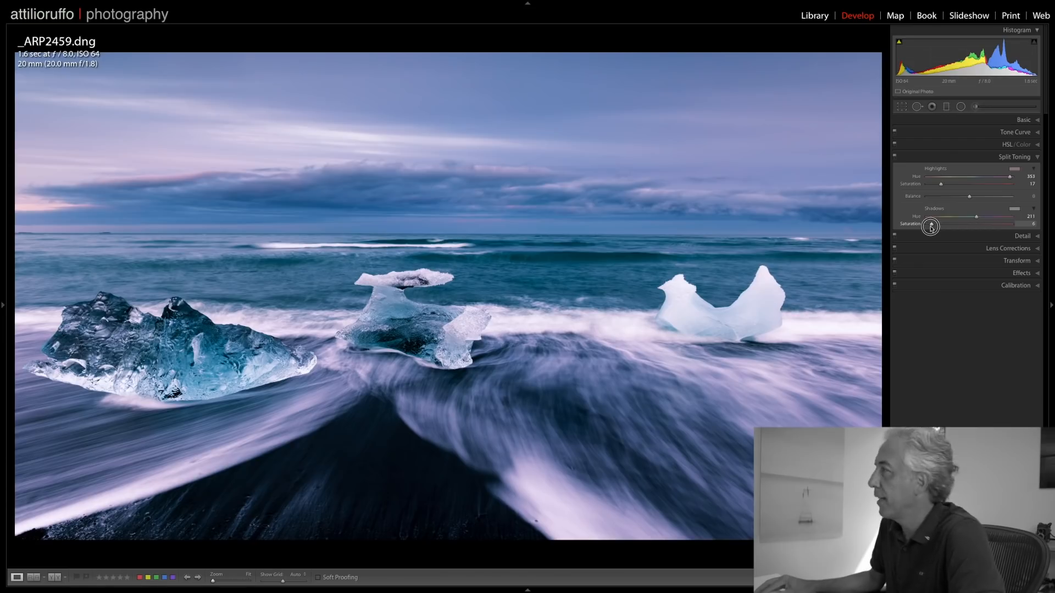
pyautogui.moveTo(928, 227); pyautogui.dragTo(932, 227)
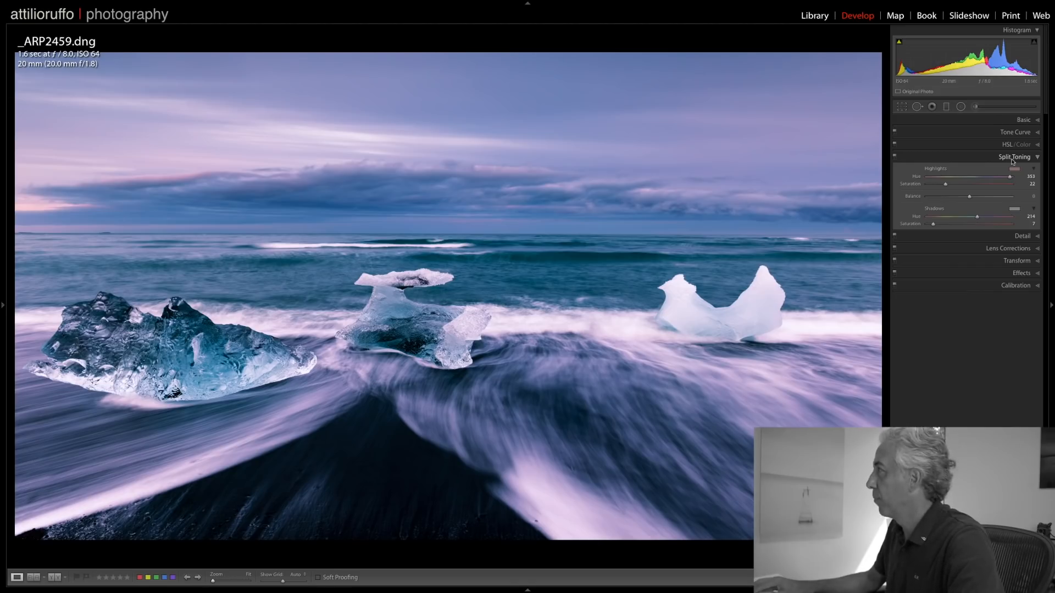
# - In Detail, set Sharpening Radius 0.6 and Detail 50
pyautogui.click(1022, 169)
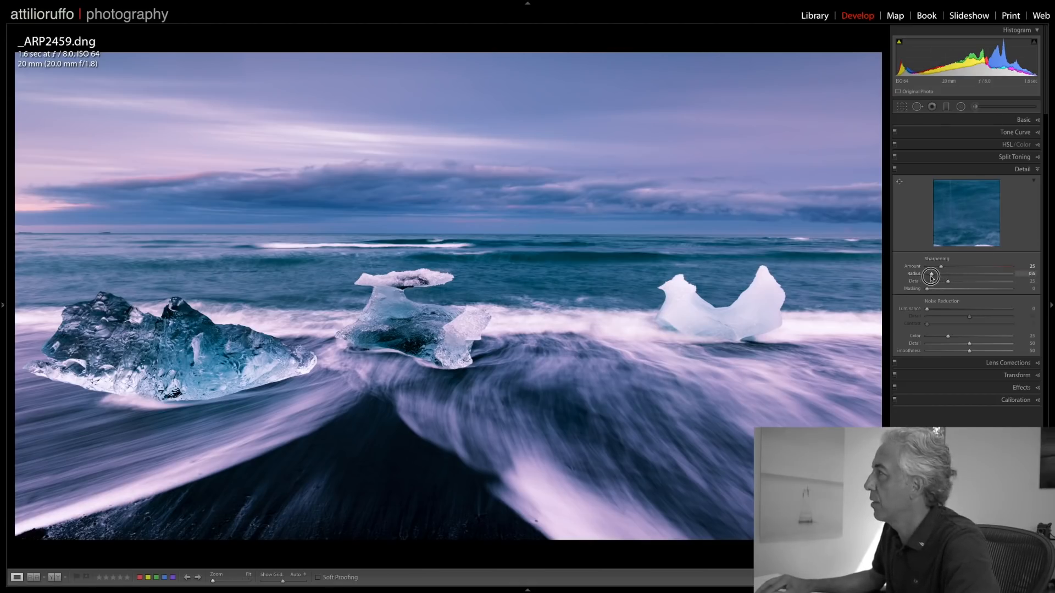
pyautogui.moveTo(947, 281); pyautogui.dragTo(956, 282)
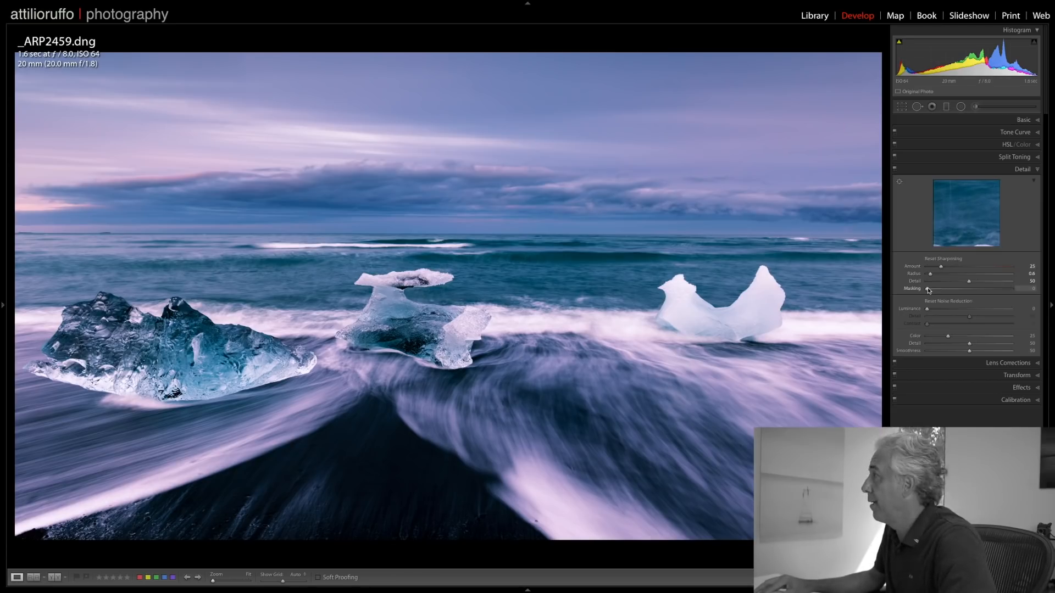
pyautogui.moveTo(927, 290); pyautogui.dragTo(939, 290)
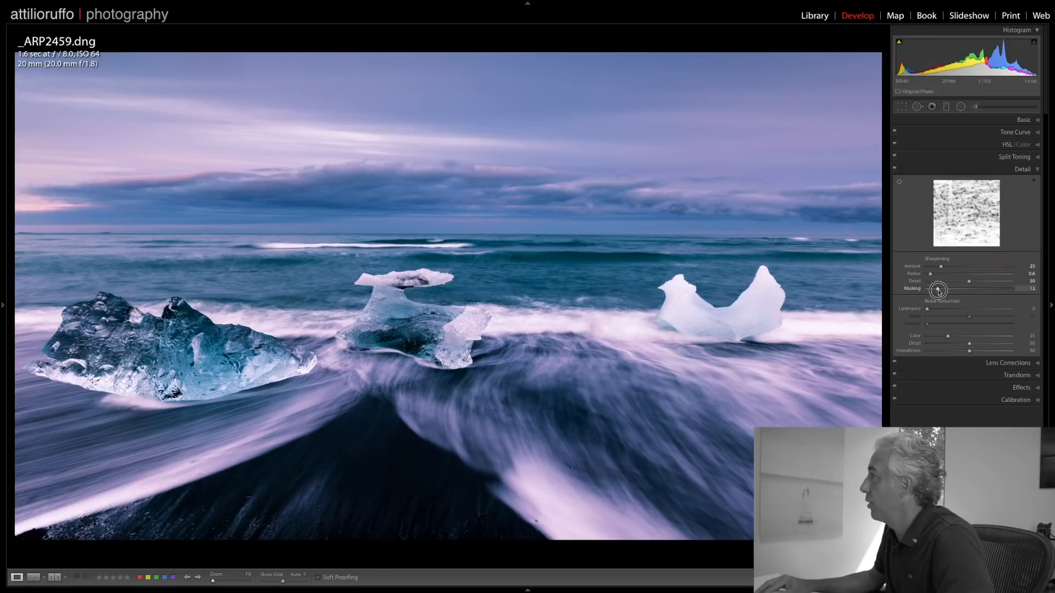
# - Raise Masking to about 60 so only ice edges sharpen, and Amount to about 36
pyautogui.moveTo(939, 290); pyautogui.dragTo(962, 289)
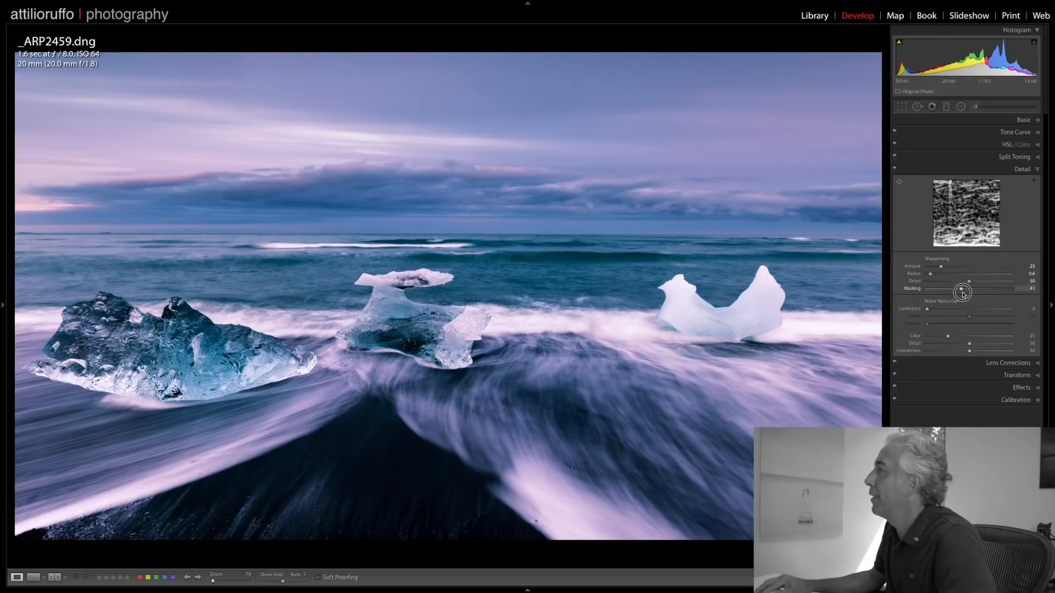
pyautogui.moveTo(960, 292); pyautogui.dragTo(965, 291)
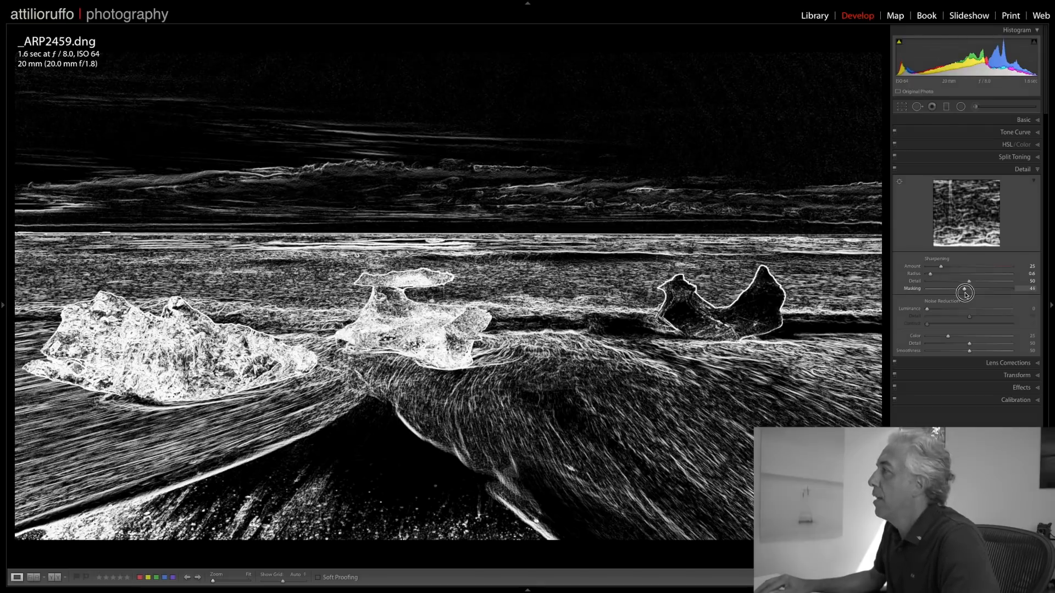
pyautogui.moveTo(964, 292); pyautogui.dragTo(971, 291)
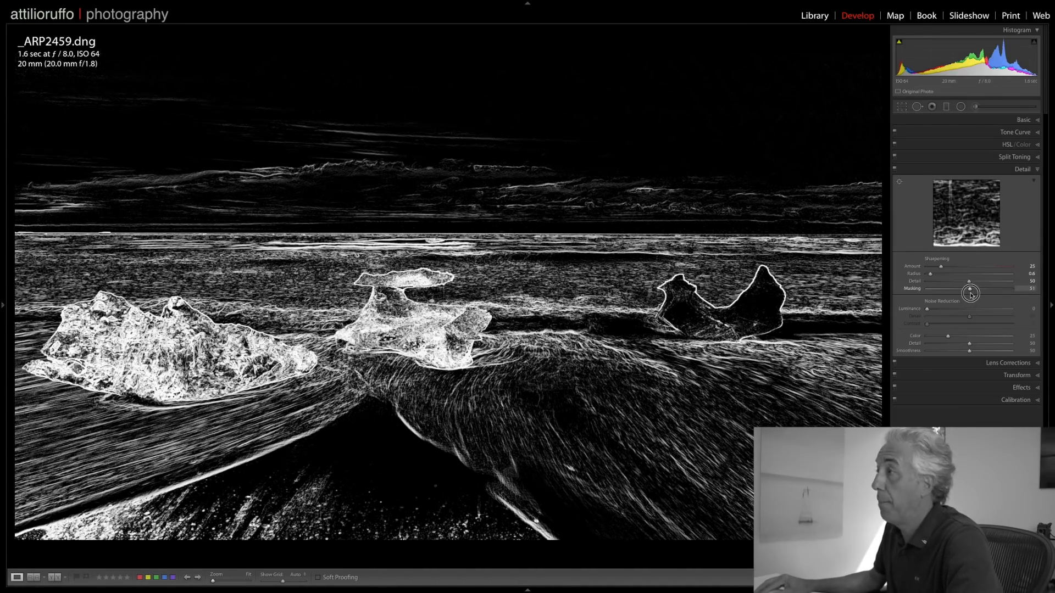
pyautogui.moveTo(970, 294); pyautogui.dragTo(976, 294)
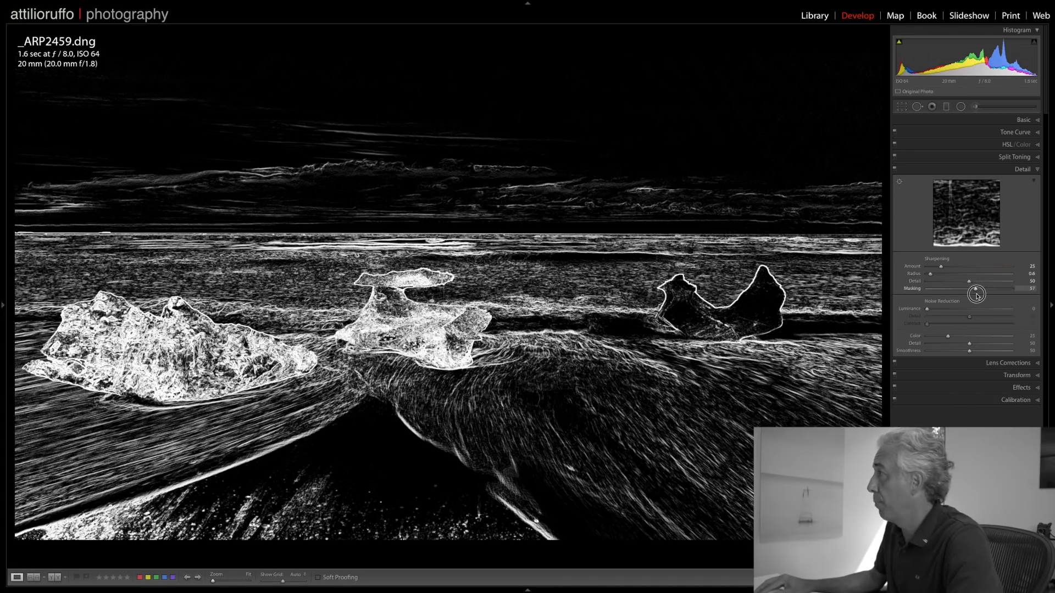
pyautogui.moveTo(976, 296); pyautogui.dragTo(980, 295)
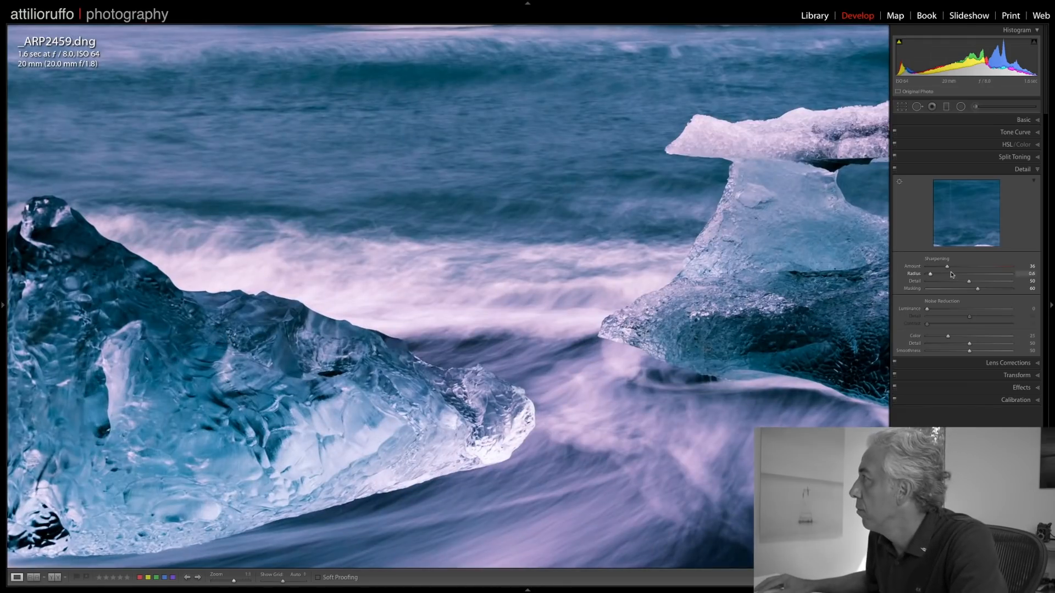
pyautogui.moveTo(946, 266); pyautogui.dragTo(957, 266)
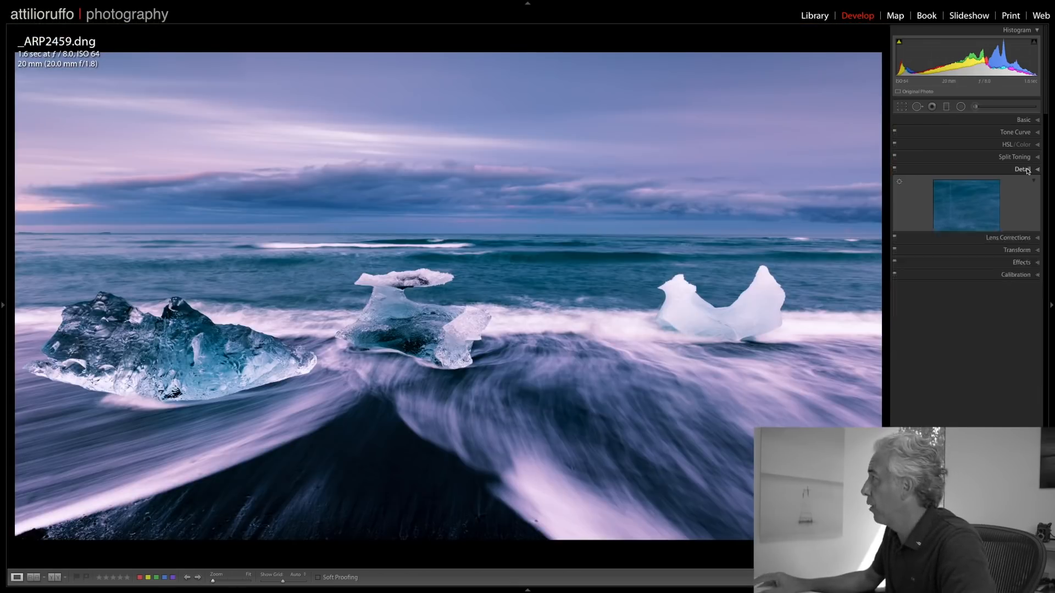
# - Add a subtle post-crop vignette with rounded, heavily feathered edges and compare it on/off
pyautogui.click(1007, 182)
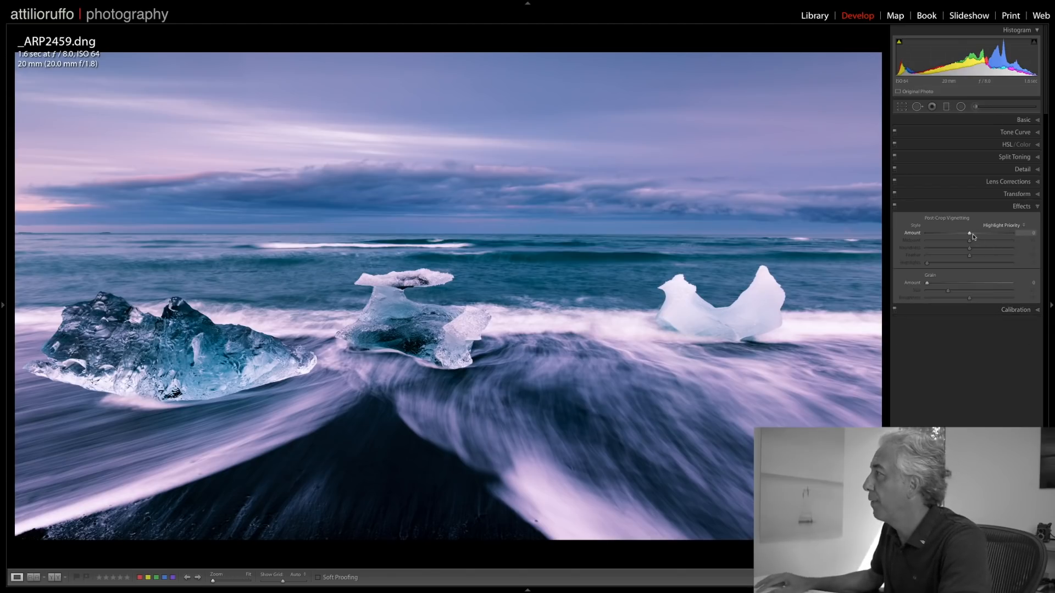
pyautogui.moveTo(970, 234); pyautogui.dragTo(968, 234)
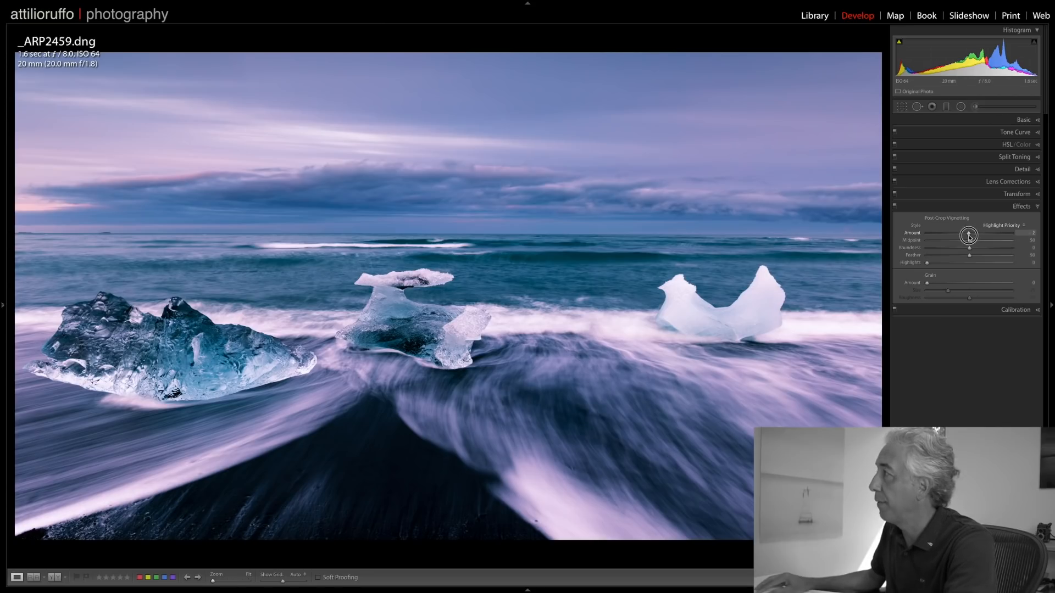
pyautogui.moveTo(969, 236); pyautogui.dragTo(965, 236)
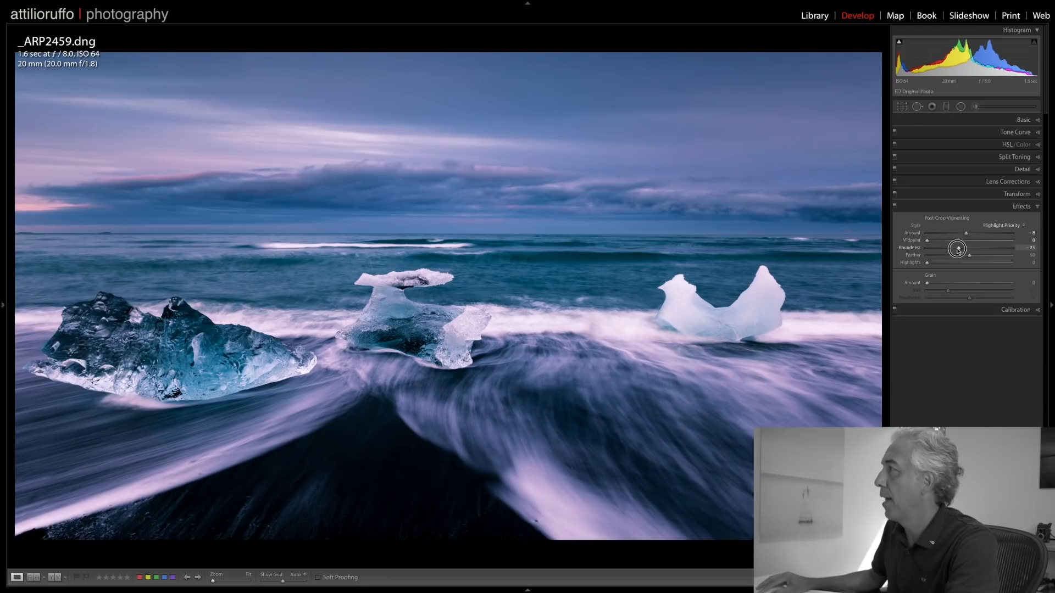
pyautogui.moveTo(957, 248); pyautogui.dragTo(972, 248)
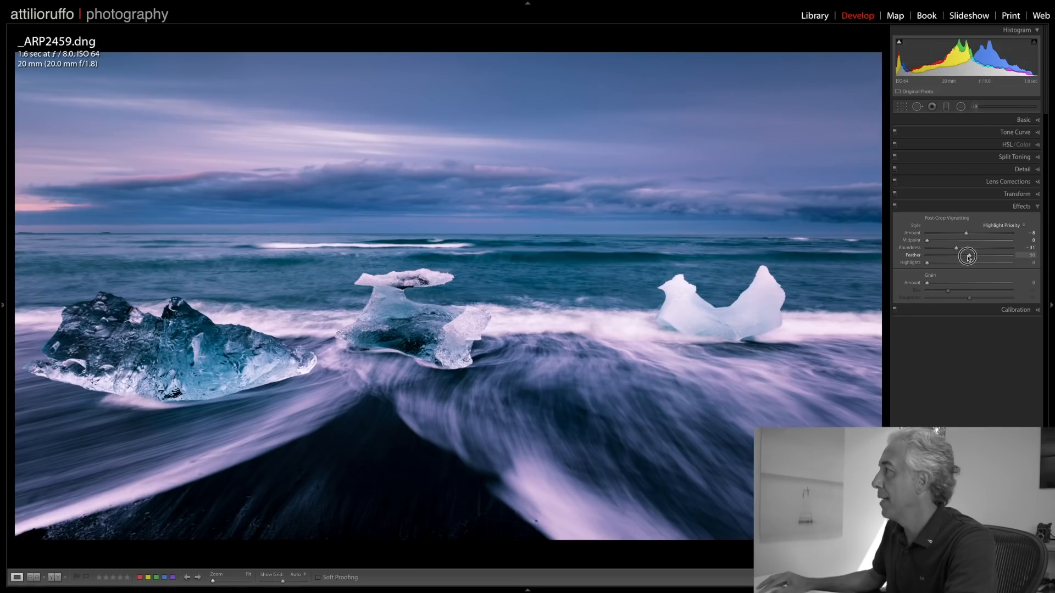
pyautogui.moveTo(967, 255); pyautogui.dragTo(1007, 254)
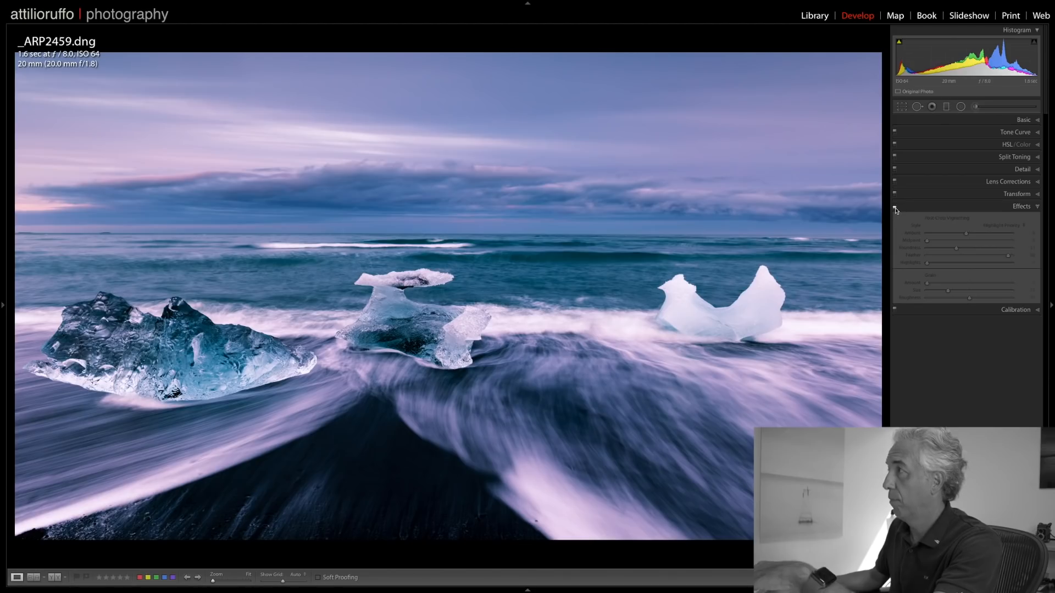
pyautogui.click(895, 206)
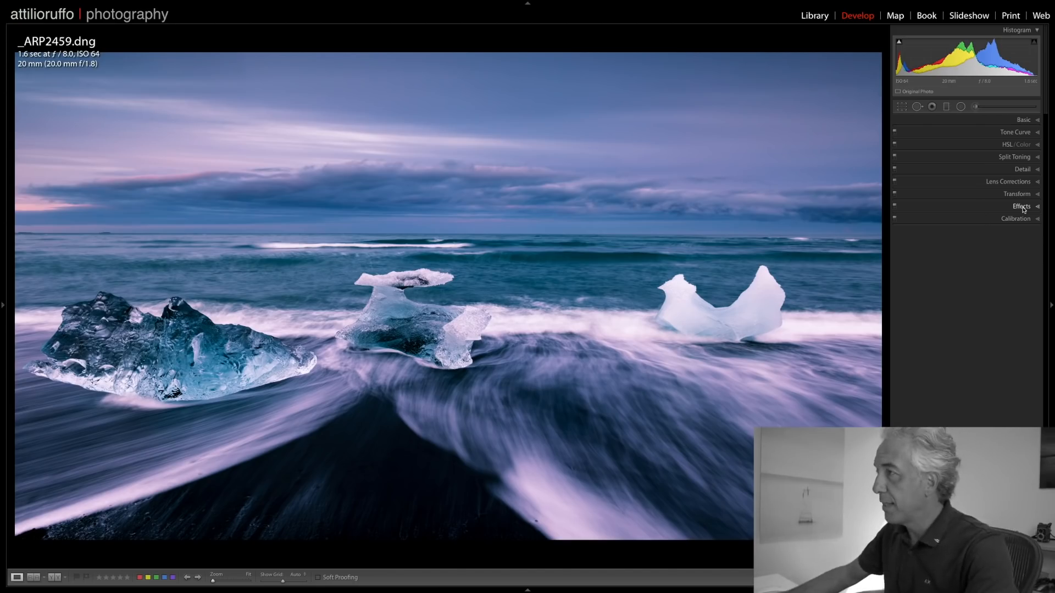
pyautogui.press('\\')
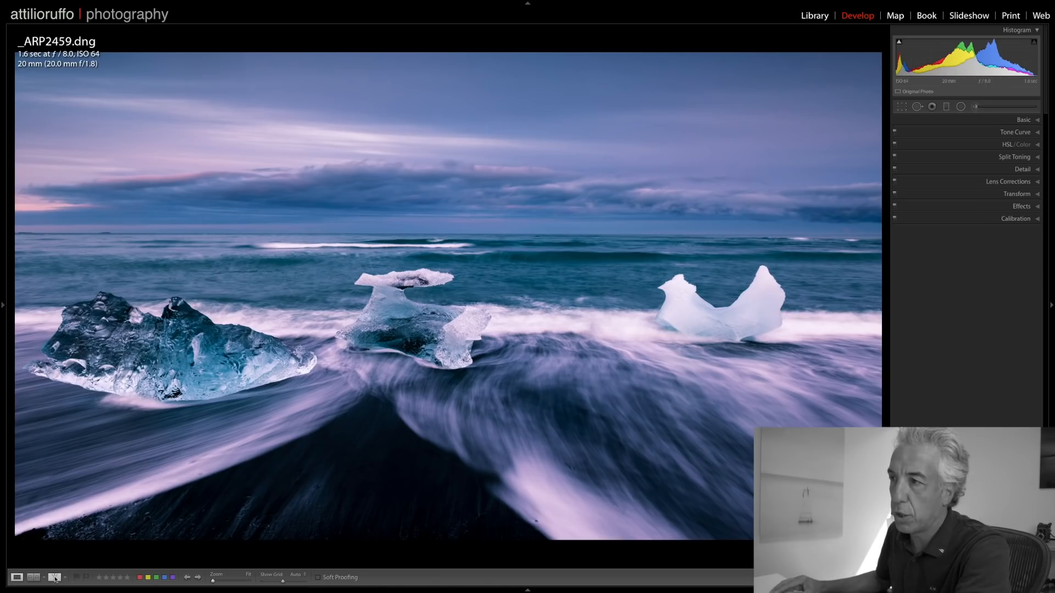
pyautogui.click(54, 578)
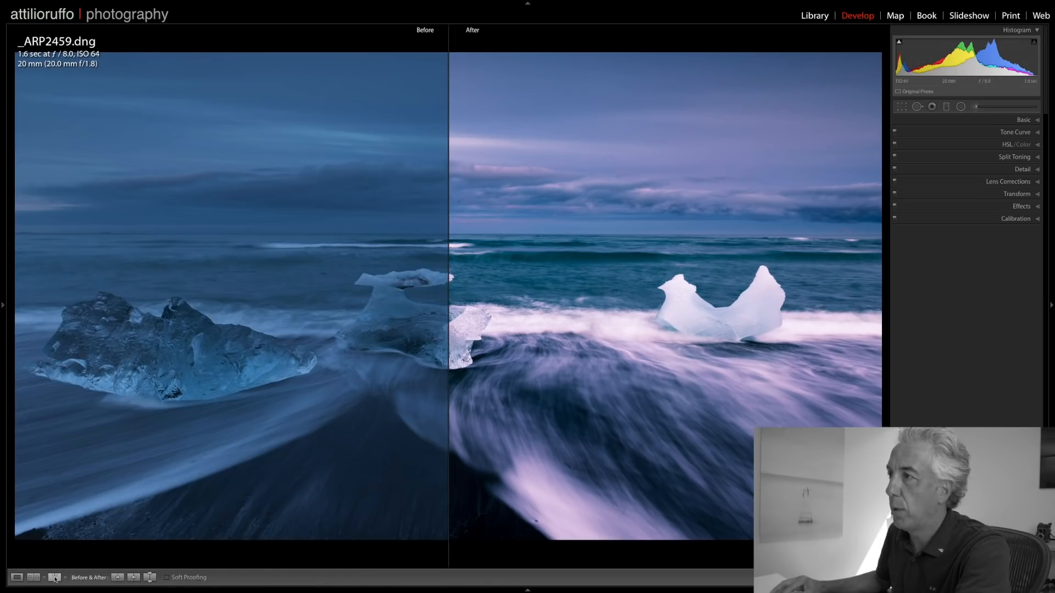
pyautogui.click(54, 582)
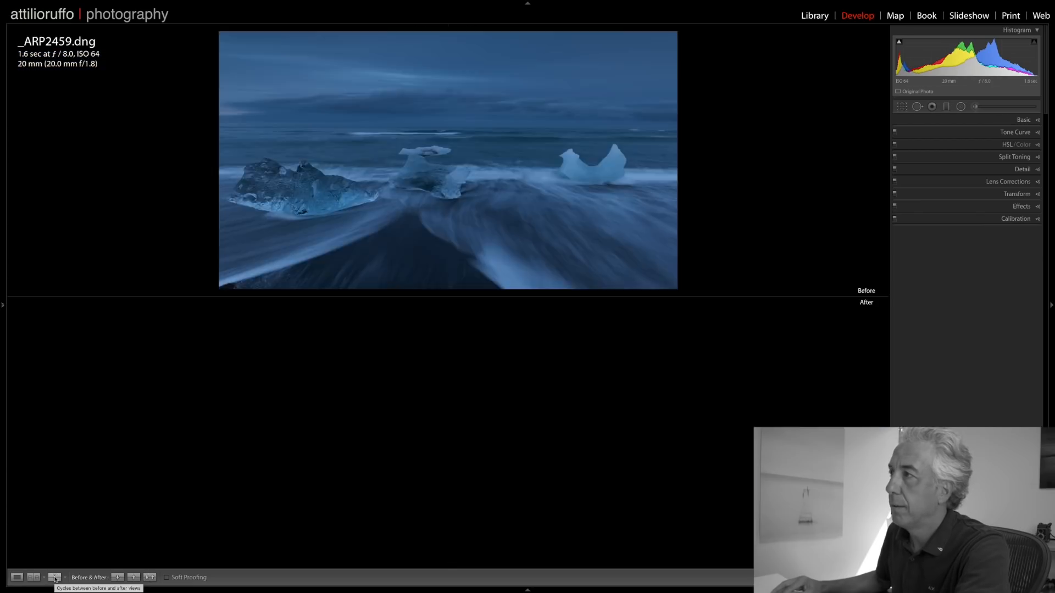
pyautogui.click(53, 577)
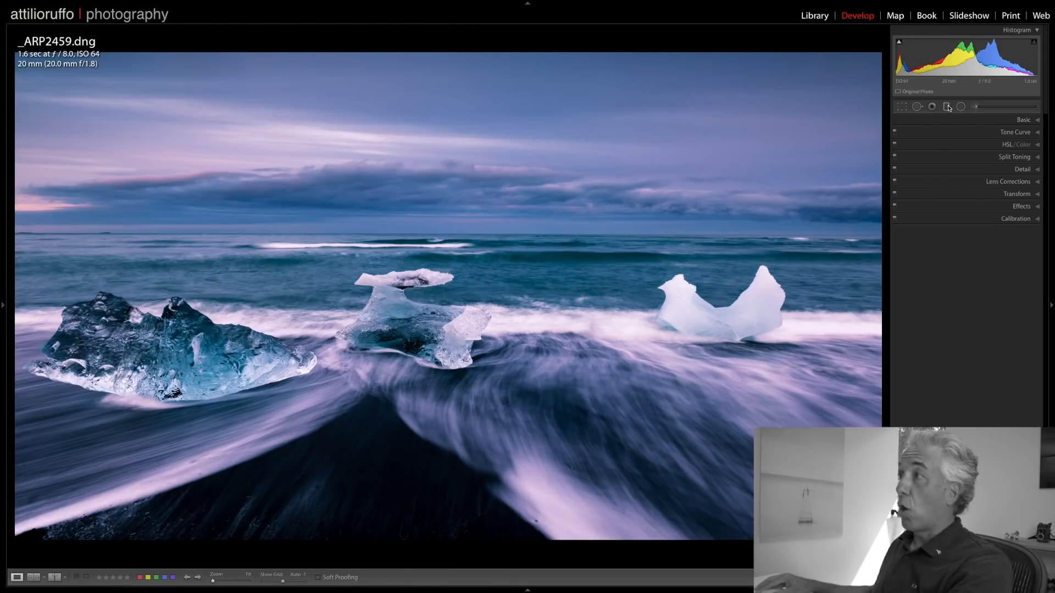
pyautogui.moveTo(947, 106)
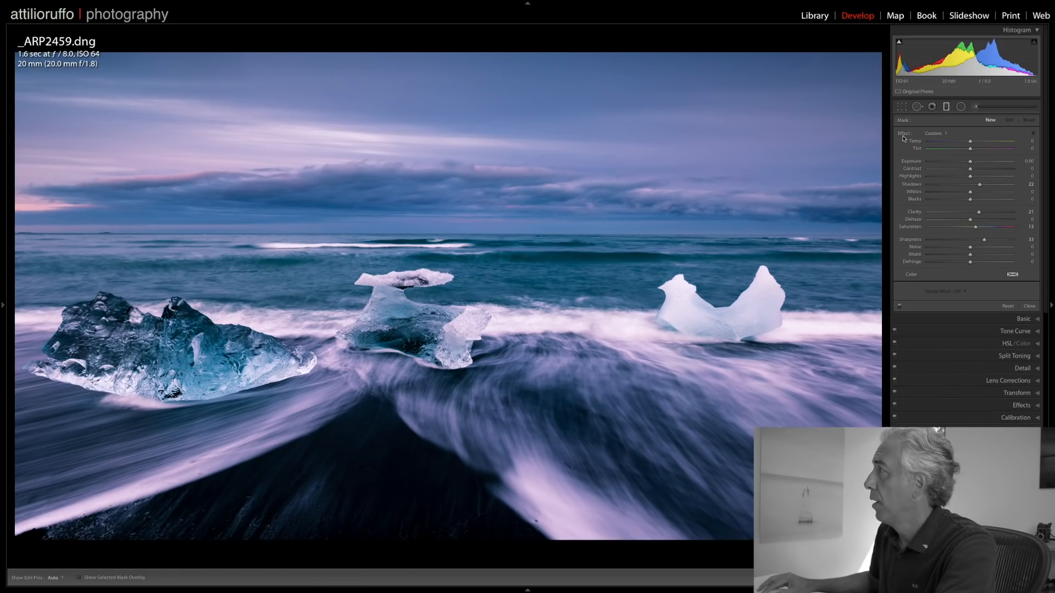
# - Reset the graduated filter, then give the sky Highlights -50, added contrast, deeper blacks and dehaze
pyautogui.click(1007, 308)
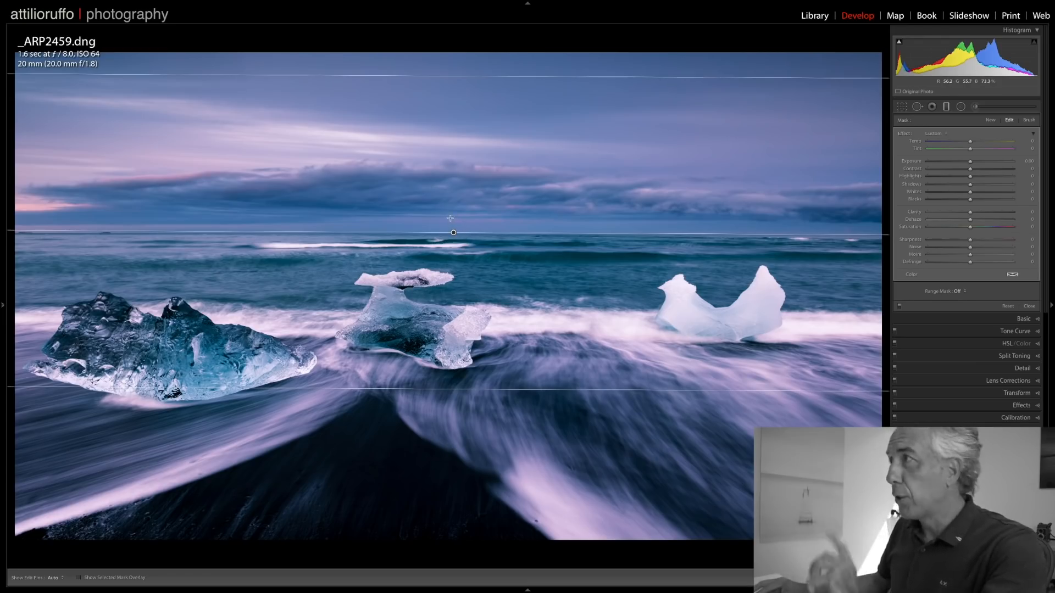
pyautogui.moveTo(818, 226)
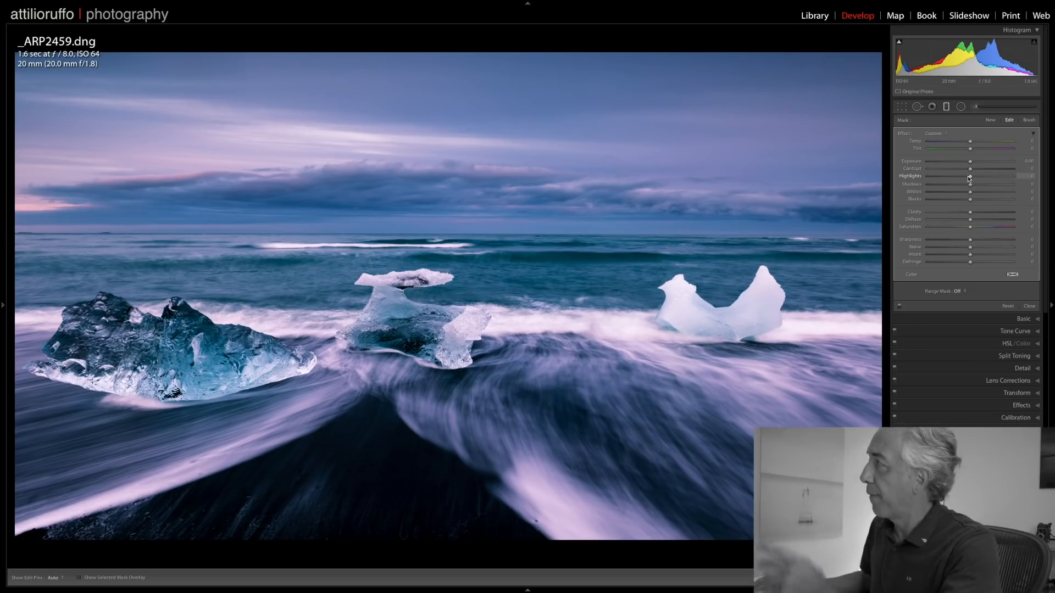
pyautogui.moveTo(969, 178); pyautogui.dragTo(968, 178)
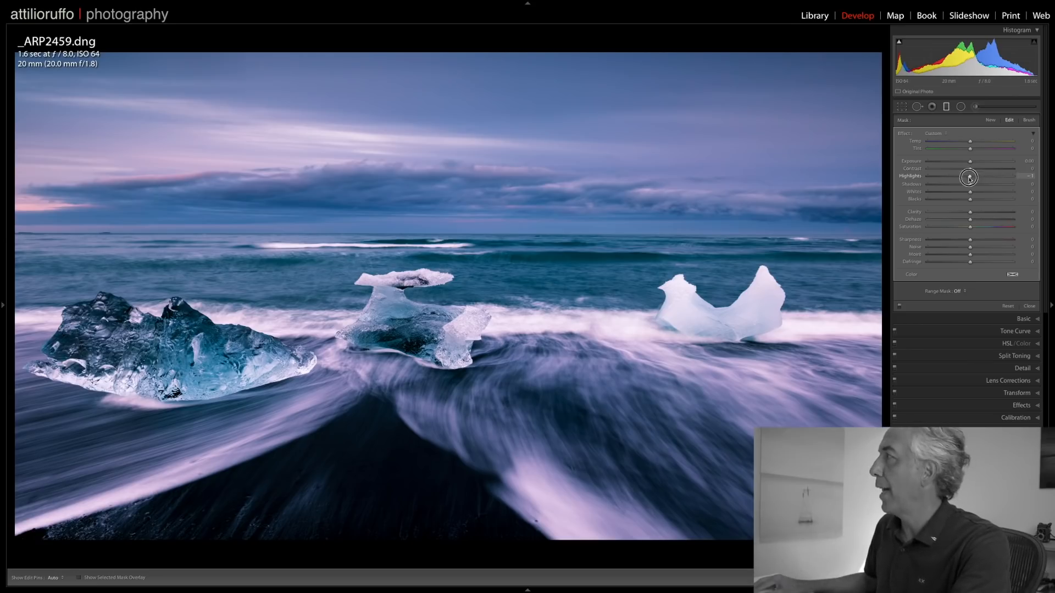
pyautogui.moveTo(969, 178); pyautogui.dragTo(944, 177)
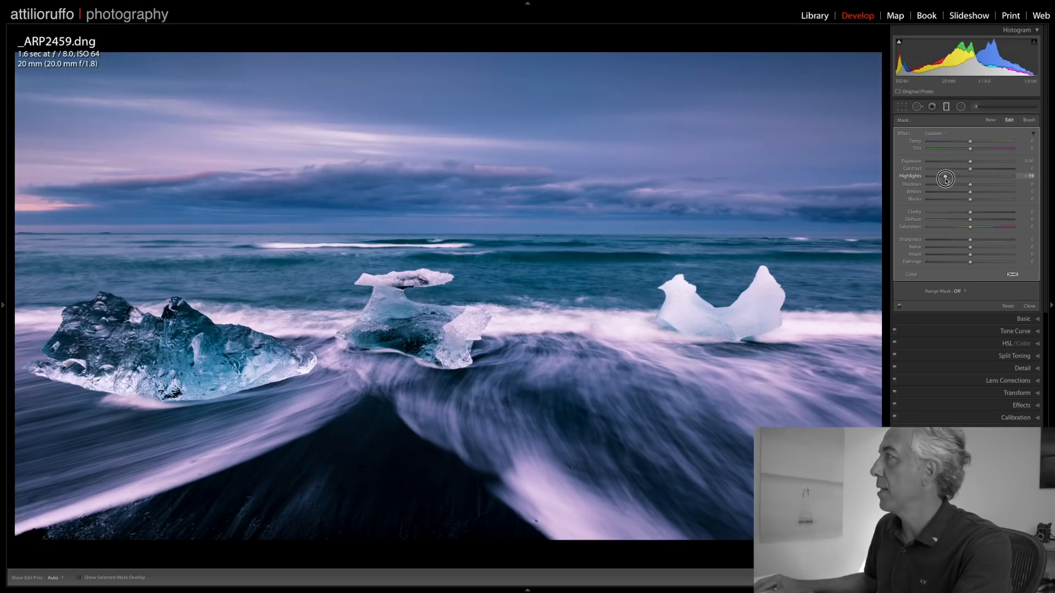
pyautogui.moveTo(945, 176); pyautogui.dragTo(944, 175)
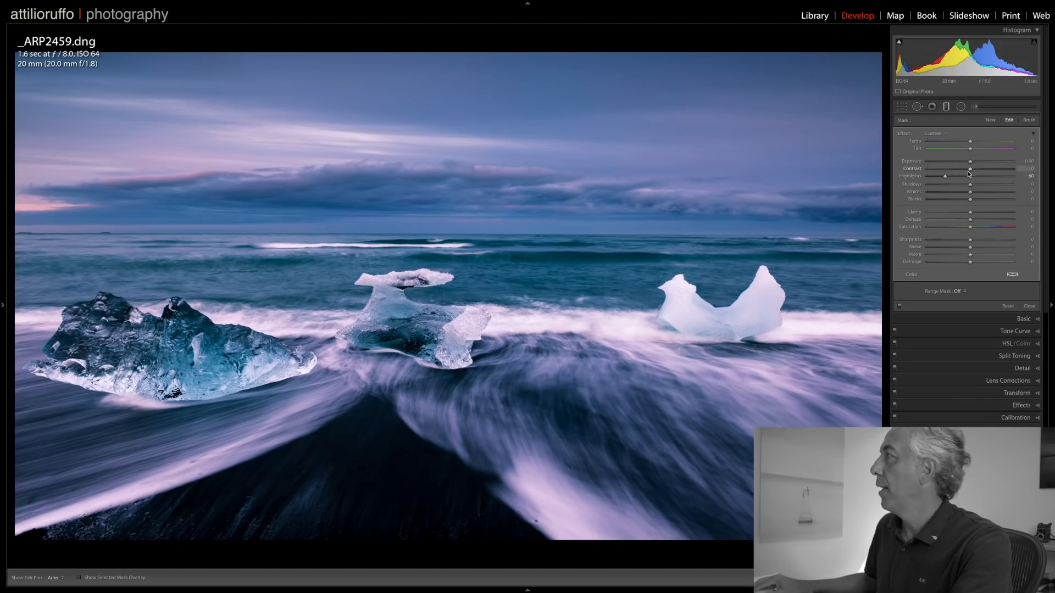
pyautogui.moveTo(971, 169); pyautogui.dragTo(980, 169)
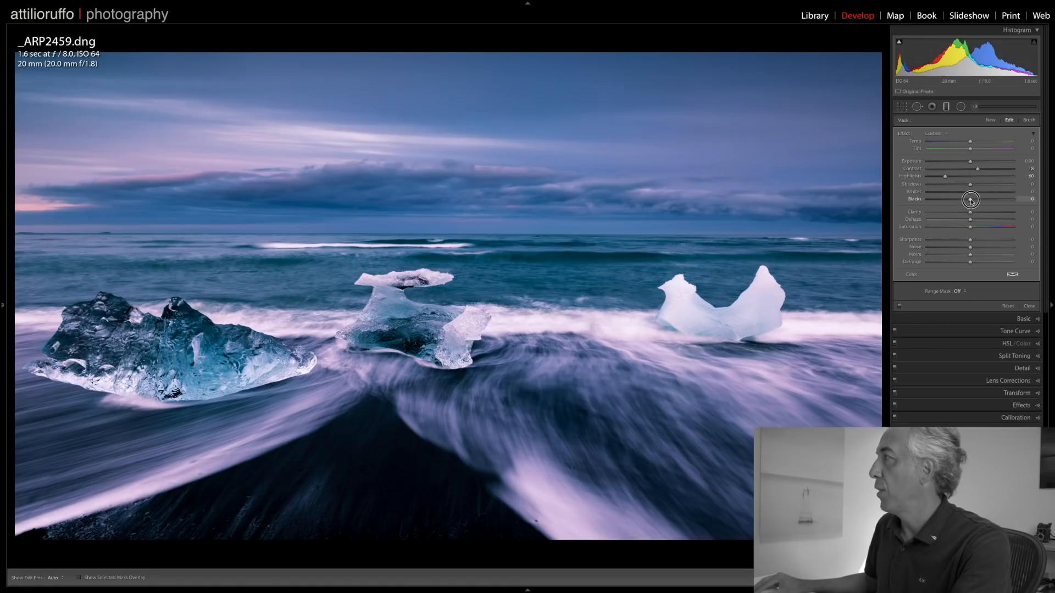
pyautogui.moveTo(975, 199); pyautogui.dragTo(968, 199)
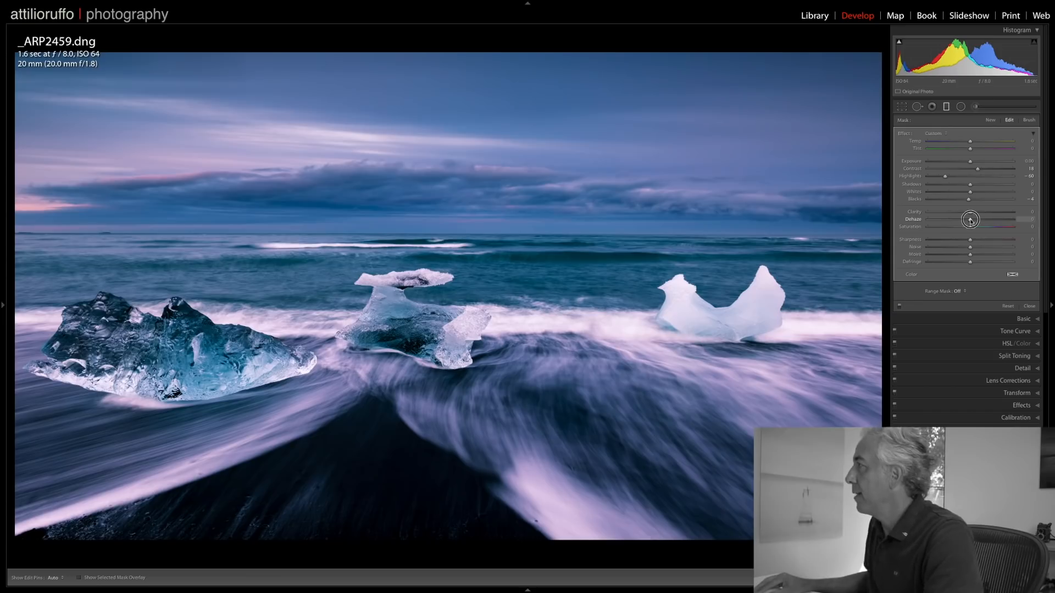
pyautogui.moveTo(971, 220); pyautogui.dragTo(974, 219)
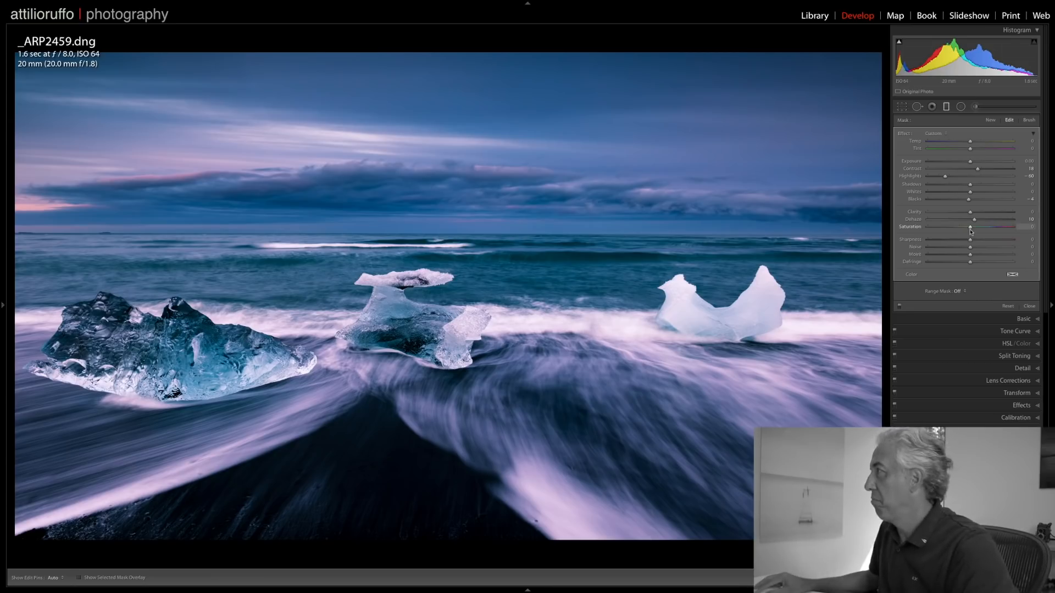
# - Test boosting the sky's saturation, then return it to neutral
pyautogui.moveTo(969, 227); pyautogui.dragTo(1019, 227)
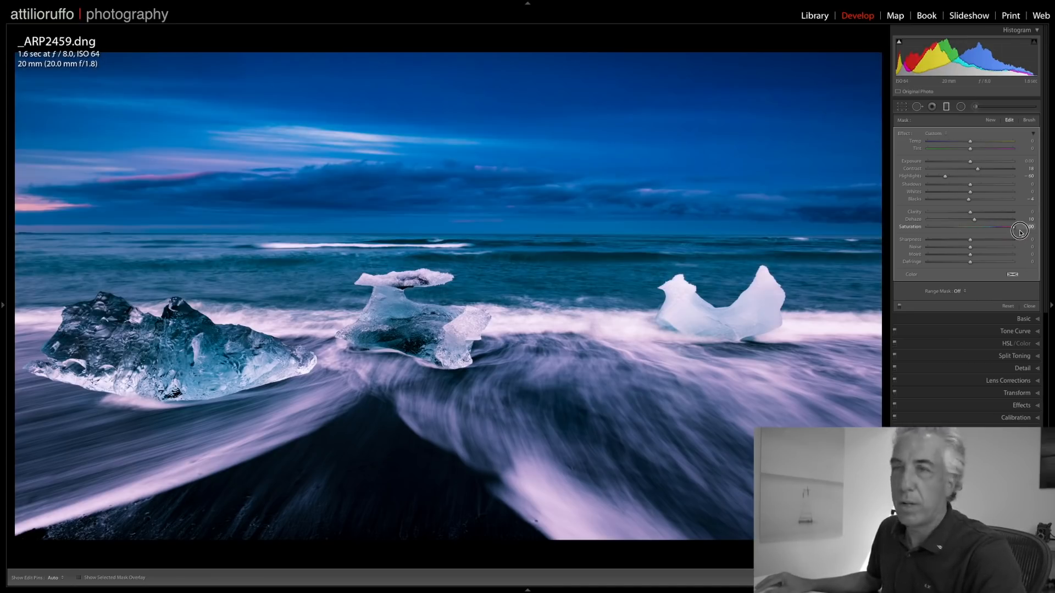
pyautogui.moveTo(1018, 231); pyautogui.dragTo(971, 234)
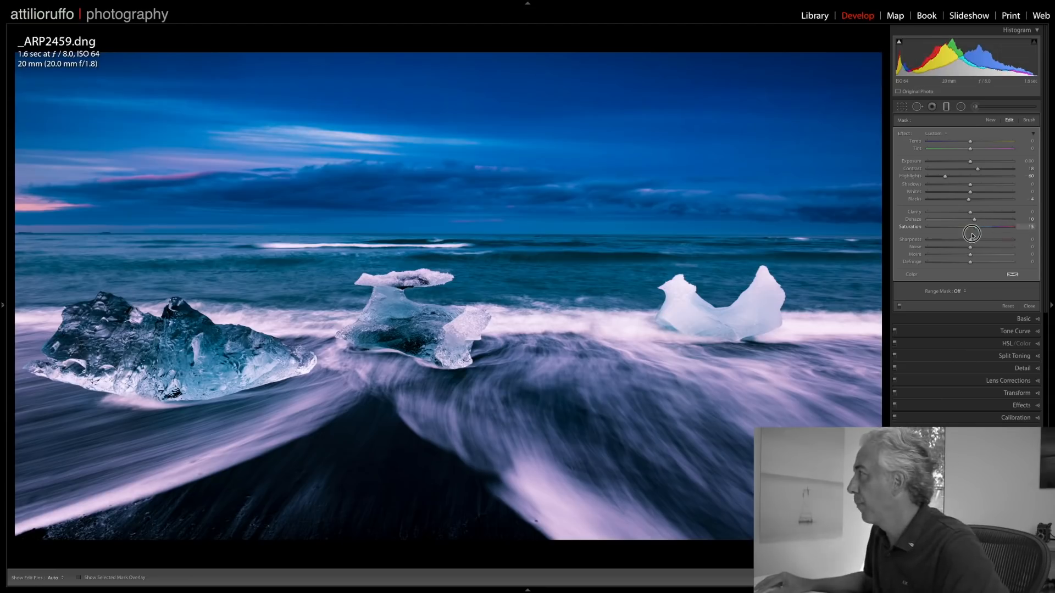
pyautogui.moveTo(973, 226); pyautogui.dragTo(956, 227)
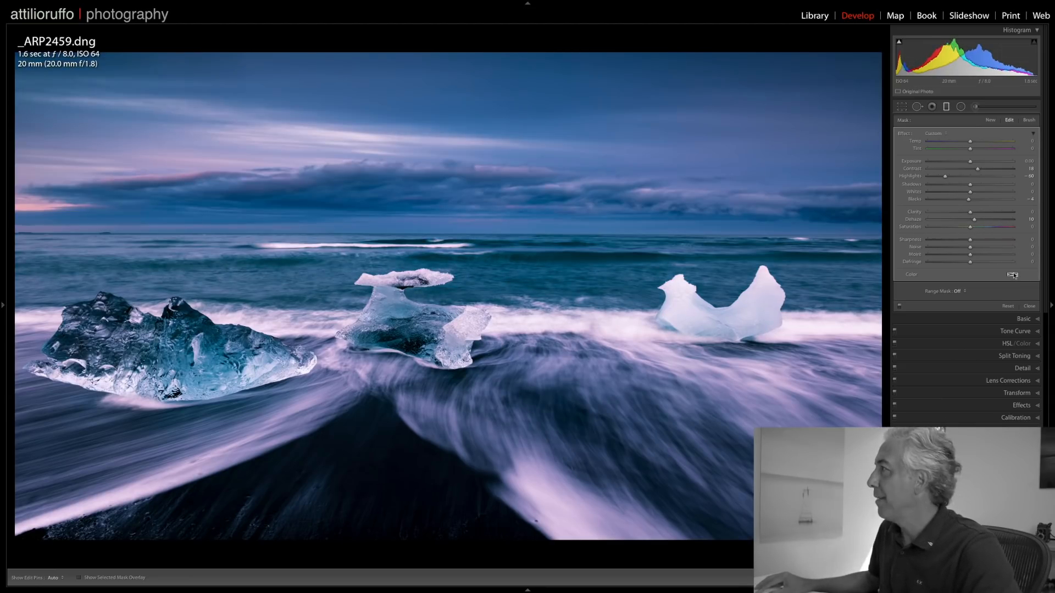
# - Limit the sky filter's effect with a Luminance range mask
pyautogui.click(1012, 274)
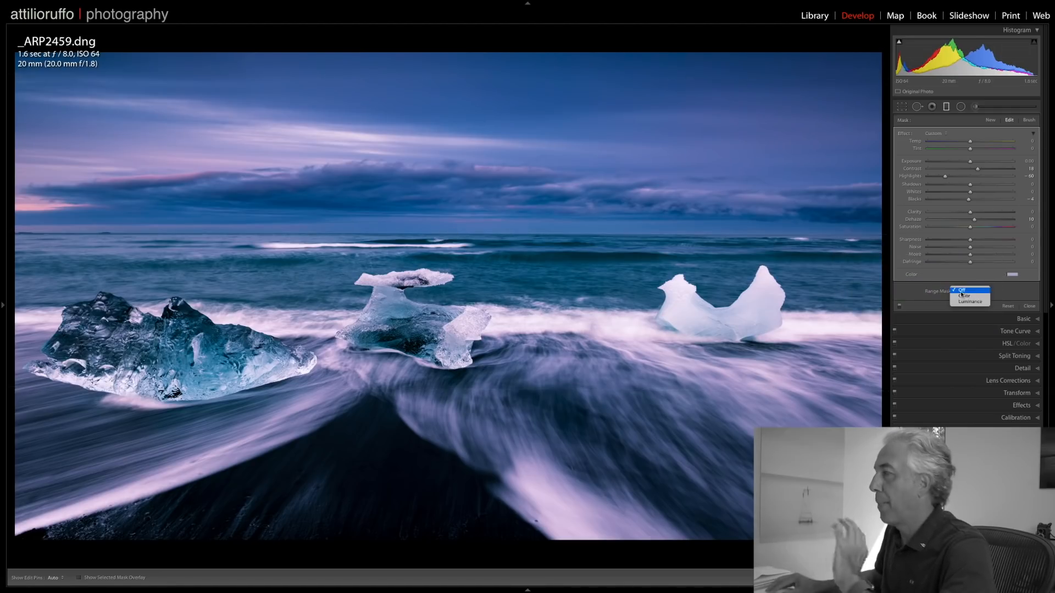
pyautogui.click(969, 300)
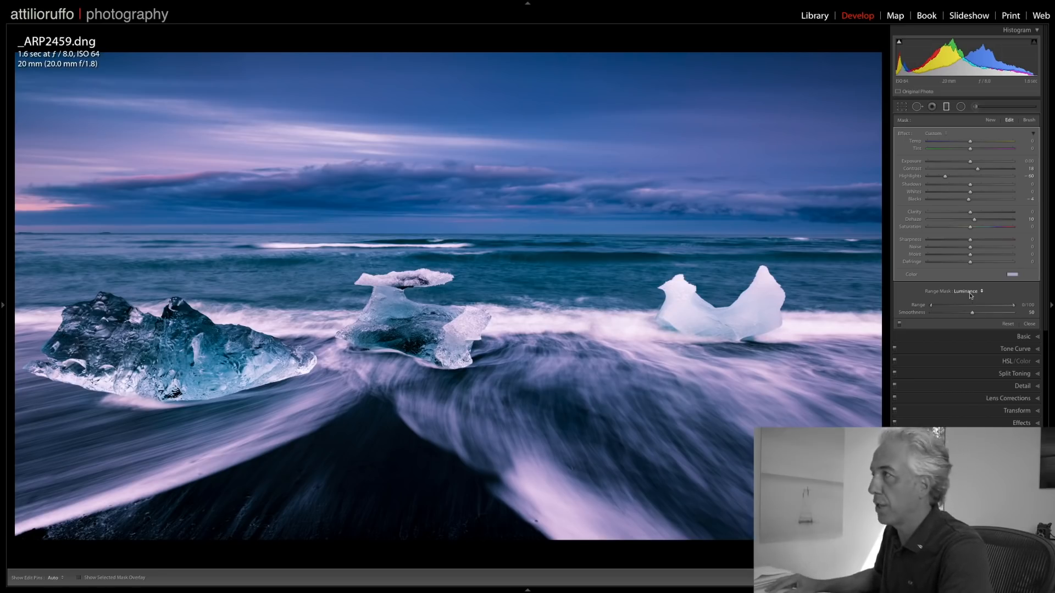
pyautogui.click(967, 291)
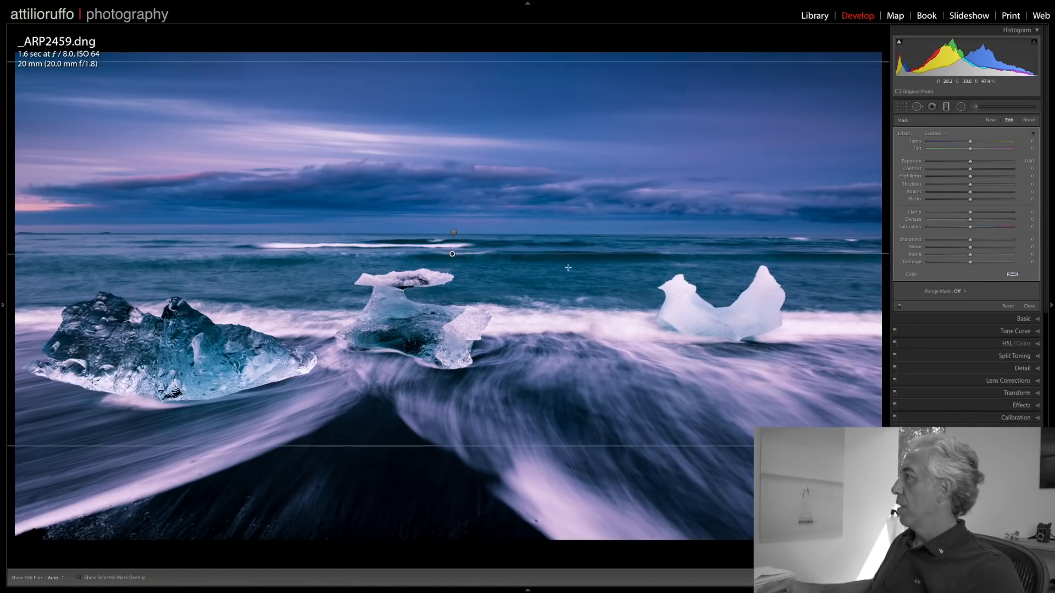
# - Lift shadows and add clarity and sharpness to the foreground filter, then finish editing
pyautogui.moveTo(969, 192); pyautogui.dragTo(976, 192)
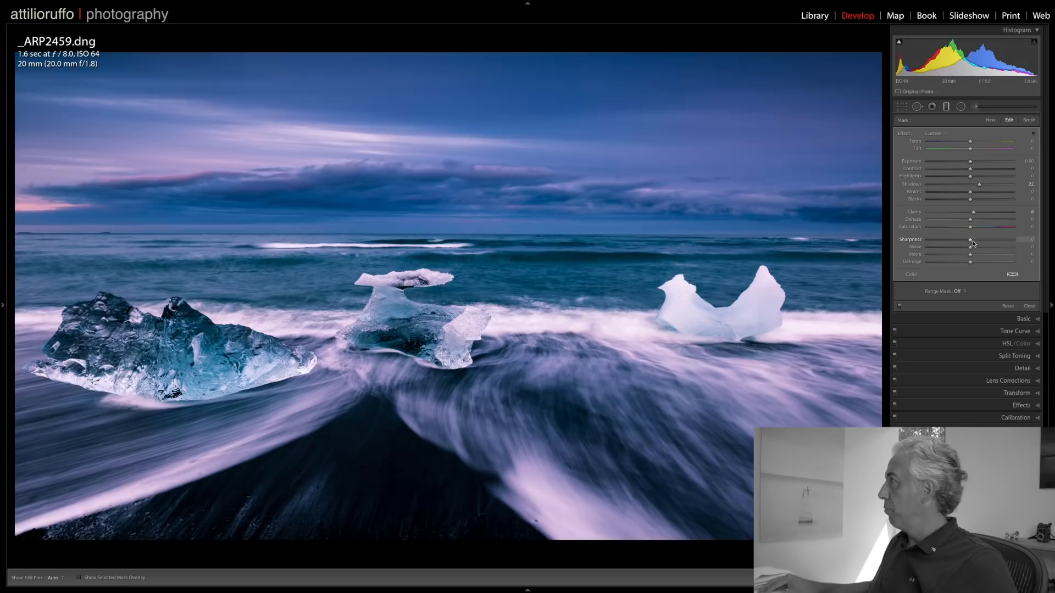
pyautogui.moveTo(952, 241); pyautogui.dragTo(982, 240)
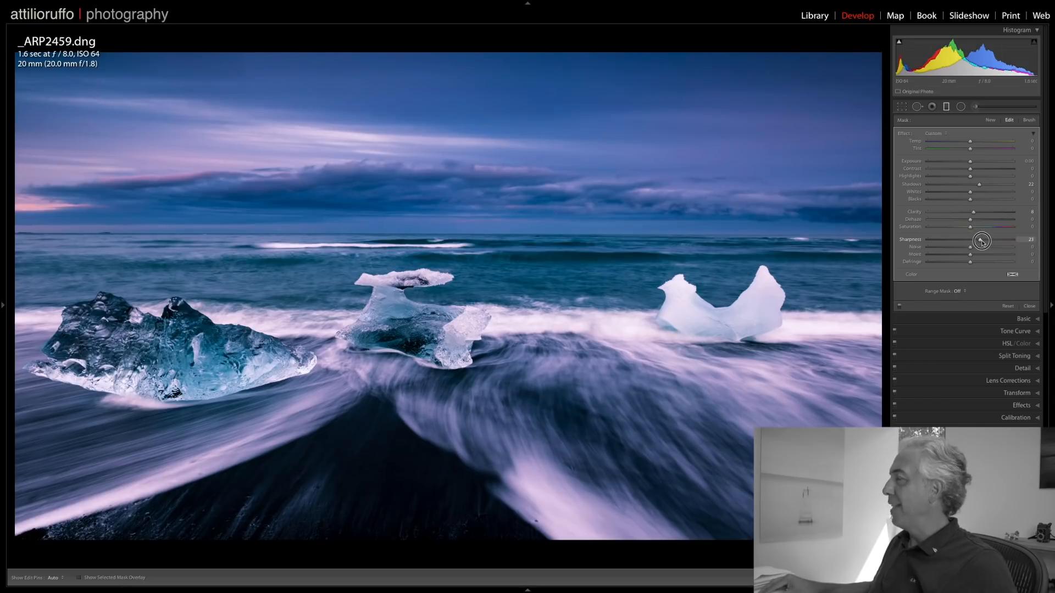
pyautogui.click(1028, 306)
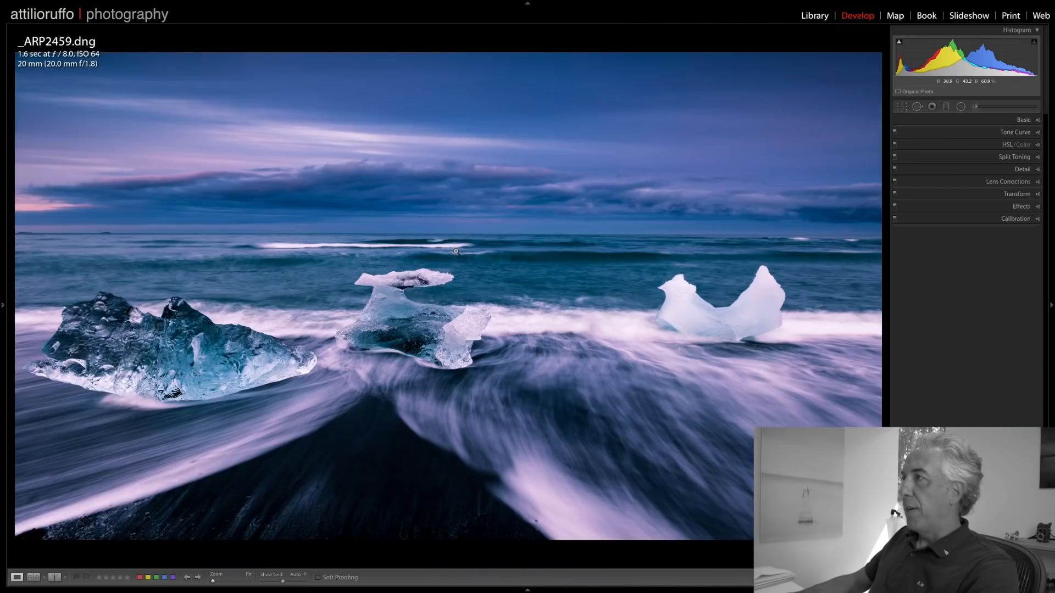